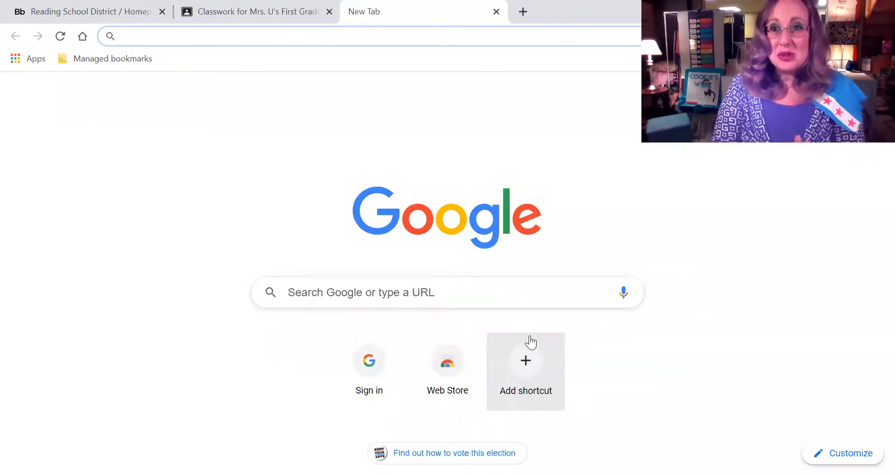
# Switch to Google Classroom, browse all classes and open Mrs. U's First Grade
pyautogui.click(365, 36)
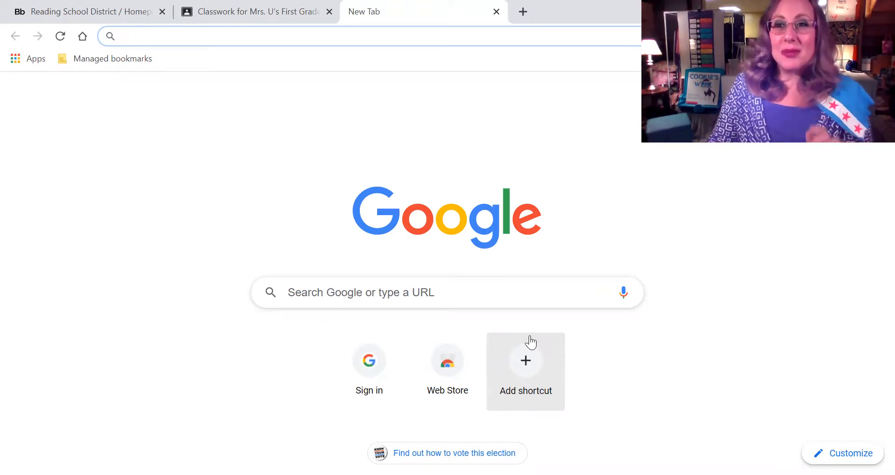
pyautogui.click(366, 36)
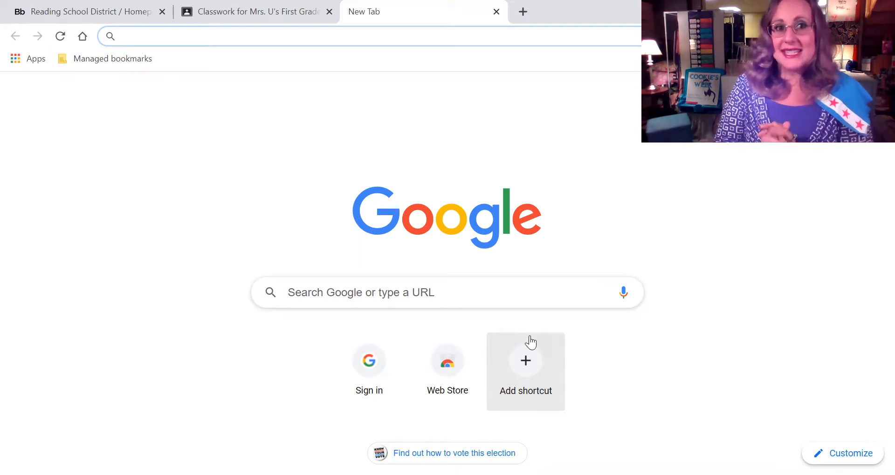
pyautogui.click(251, 11)
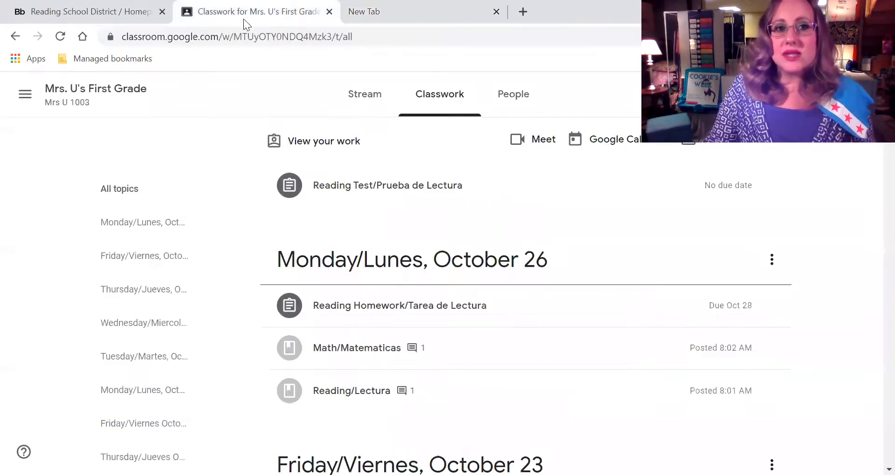
pyautogui.click(364, 94)
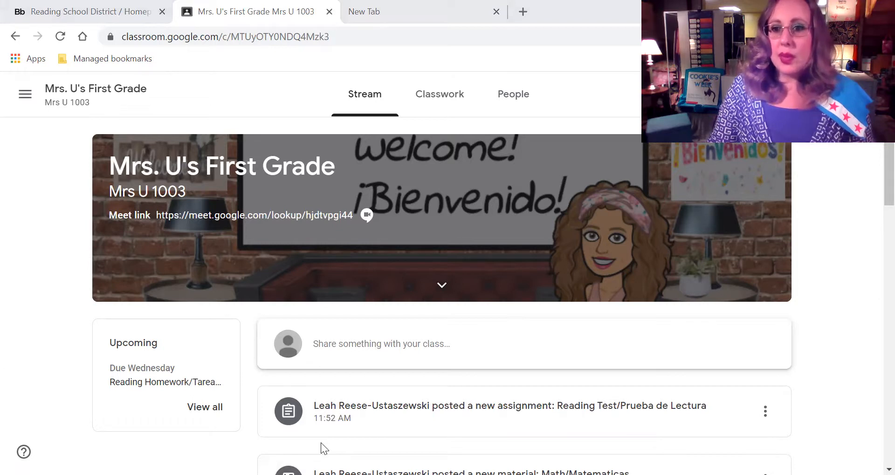
pyautogui.moveTo(644, 158)
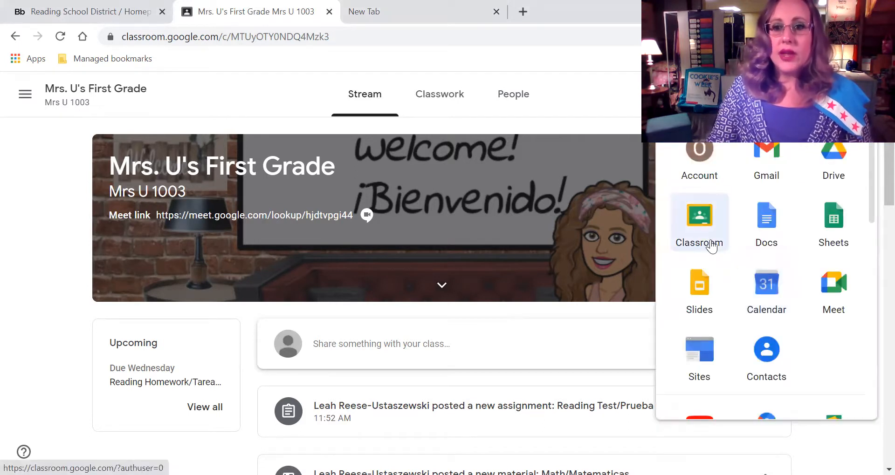
pyautogui.click(699, 223)
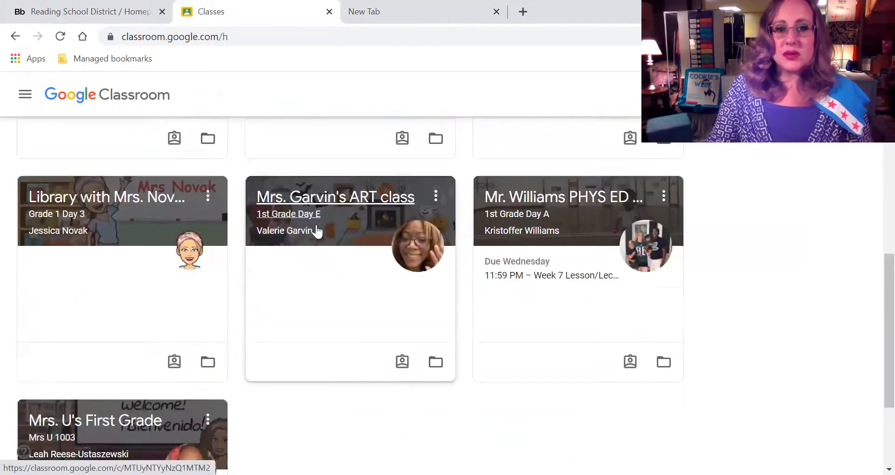
pyautogui.scroll(-3)
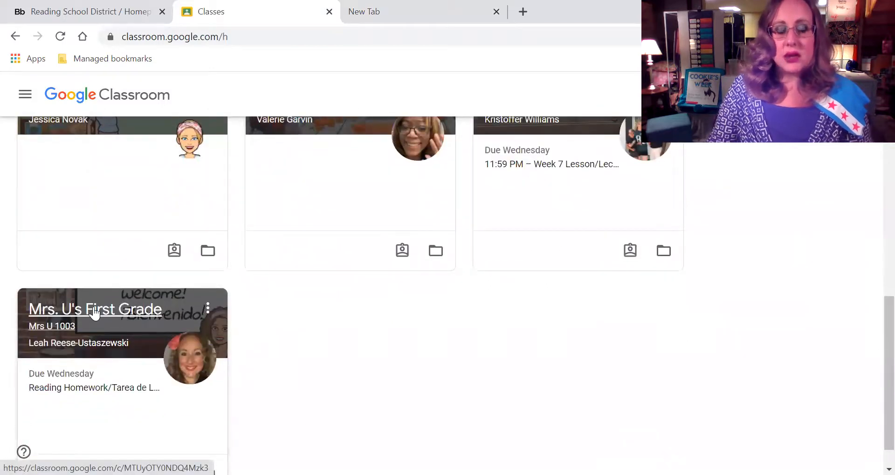
pyautogui.click(95, 308)
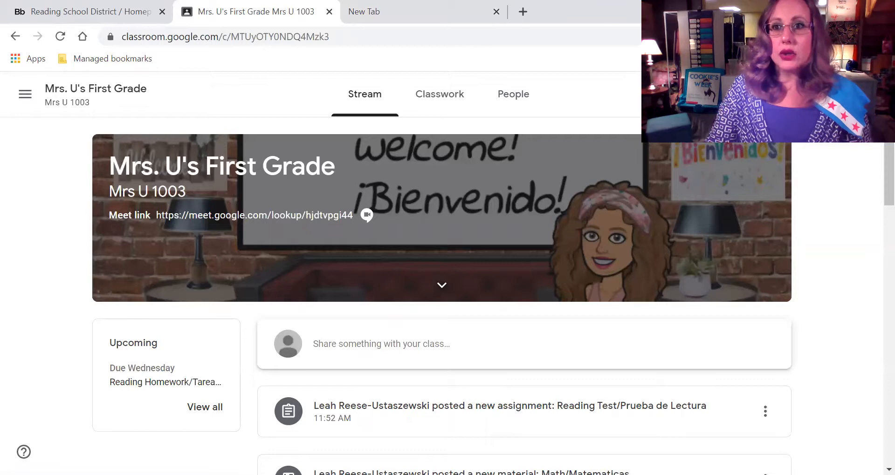
pyautogui.moveTo(543, 65)
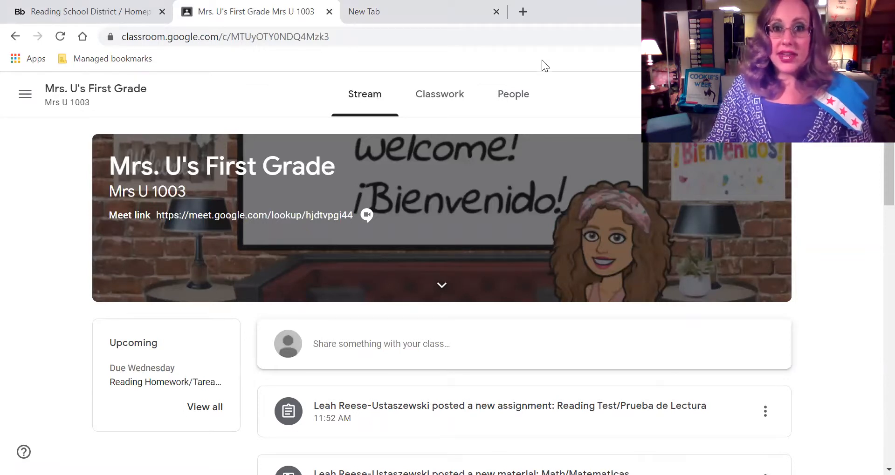
pyautogui.moveTo(439, 94)
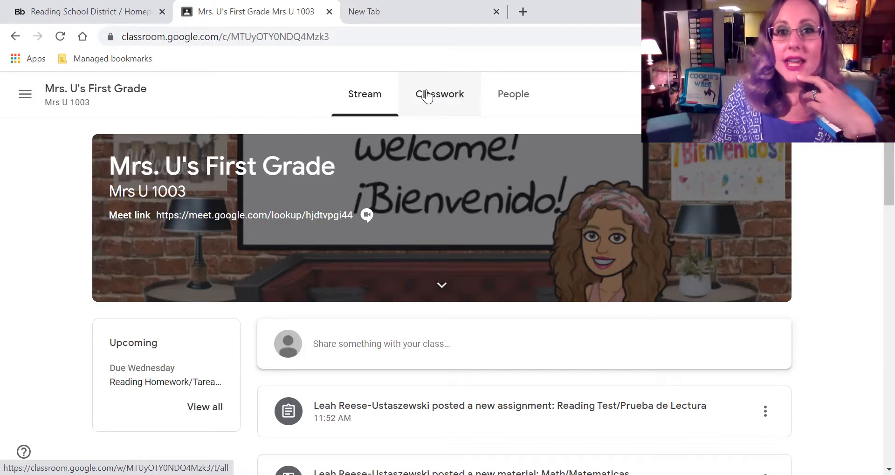
pyautogui.moveTo(427, 97)
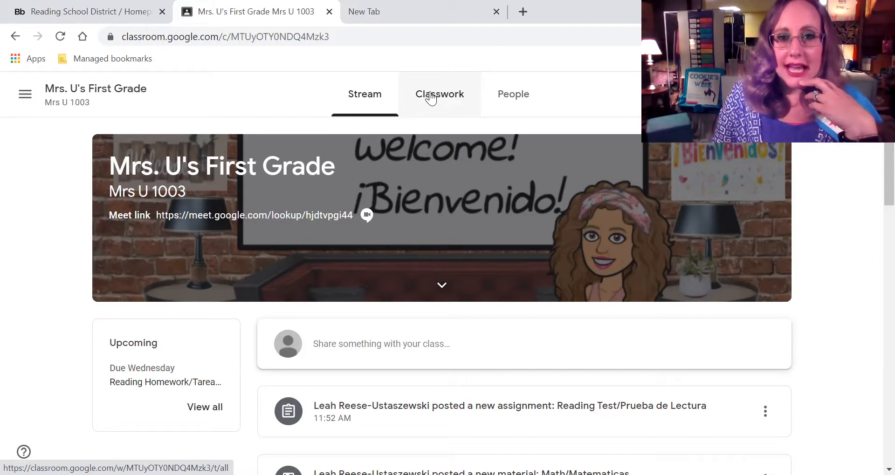
# Show Classwork and expand the Reading Test/Prueba de Lectura assignment
pyautogui.click(440, 94)
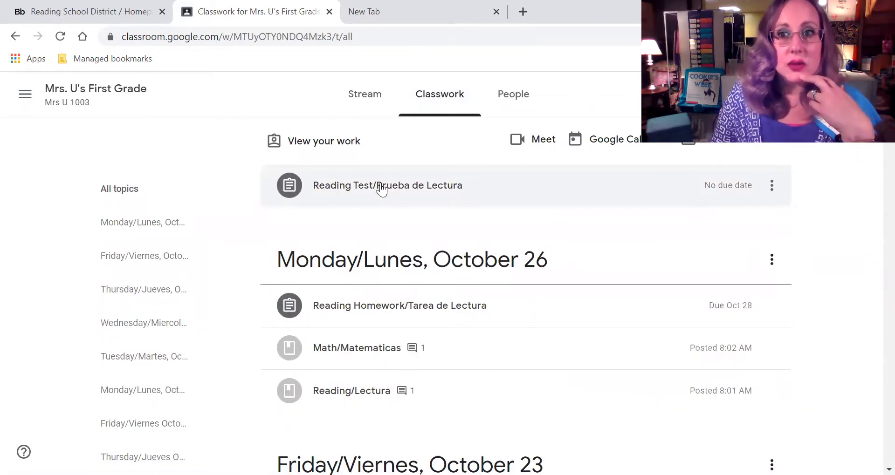
pyautogui.moveTo(434, 198)
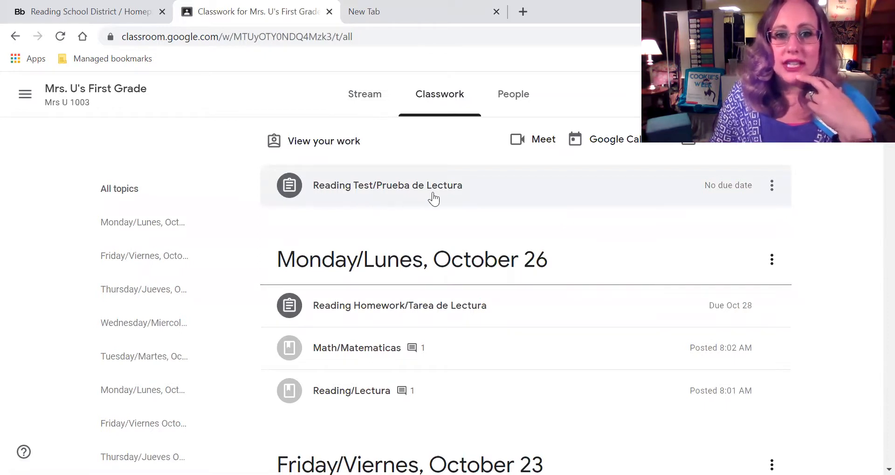
pyautogui.moveTo(397, 202)
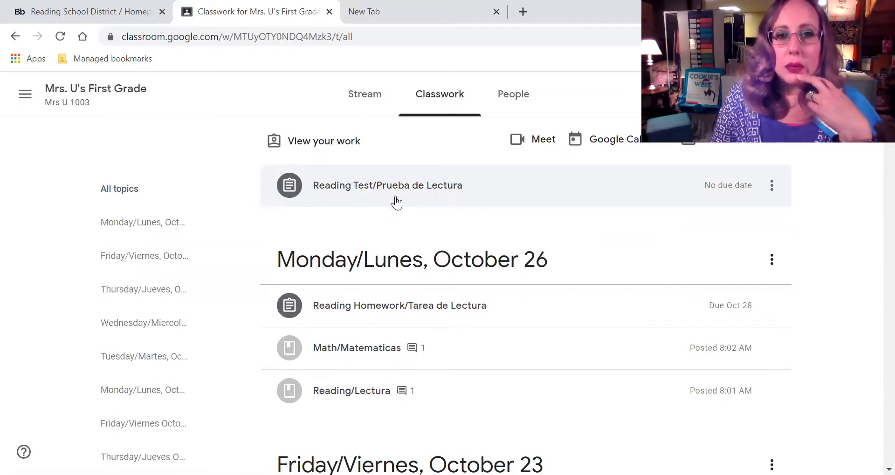
pyautogui.moveTo(419, 198)
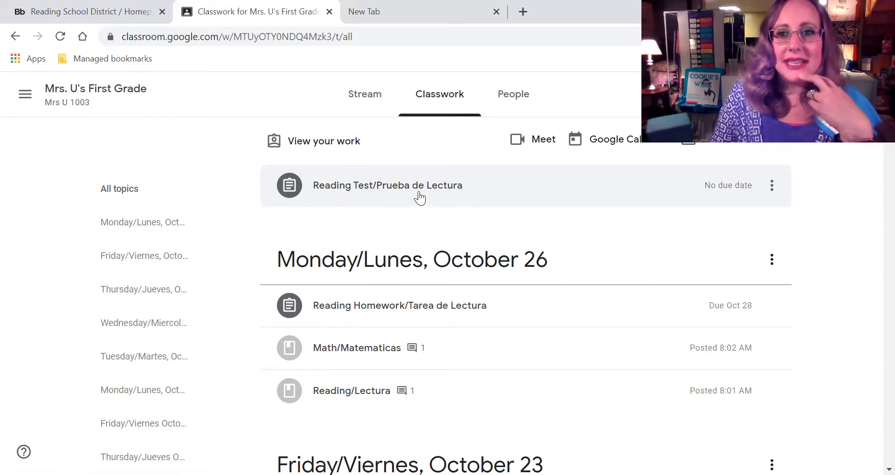
pyautogui.click(387, 185)
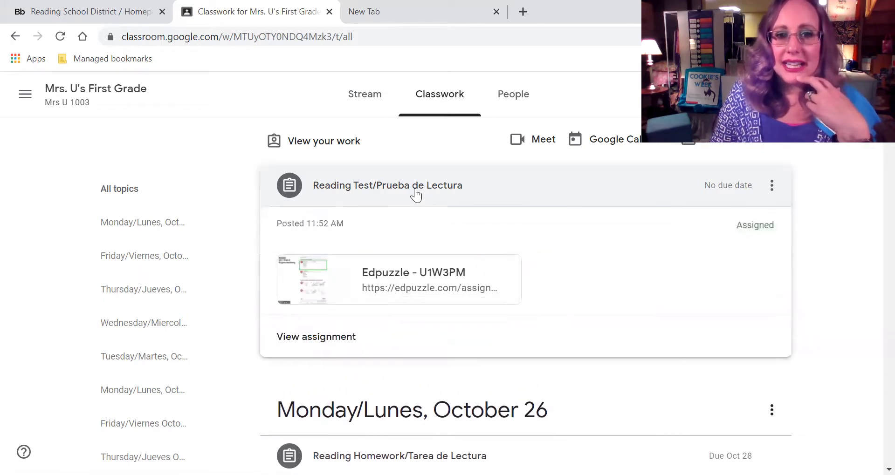
pyautogui.moveTo(333, 336)
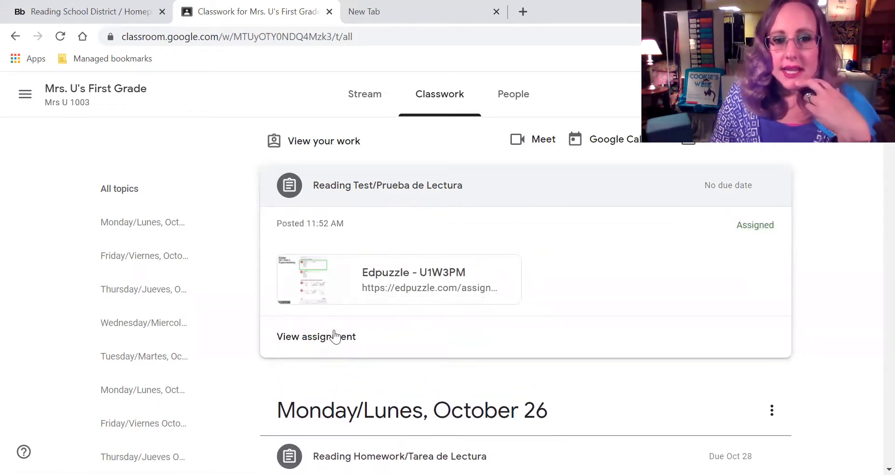
pyautogui.moveTo(320, 278)
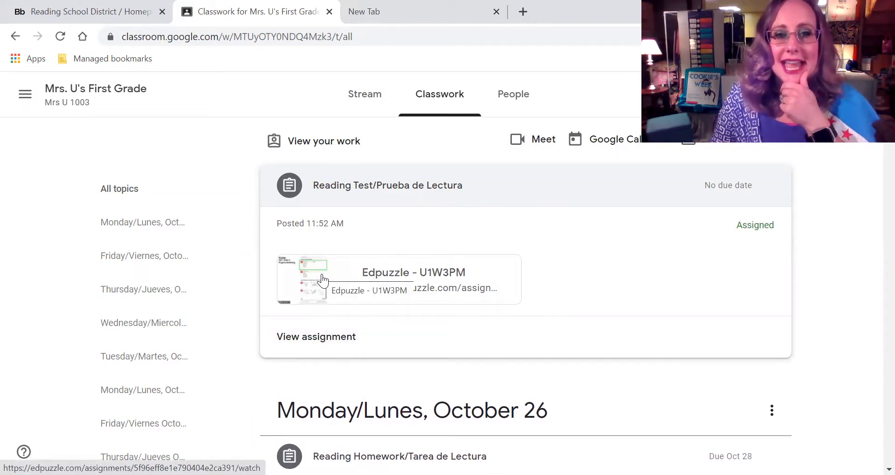
# Open the Edpuzzle - U1W3PM attachment in a new tab
pyautogui.click(324, 279)
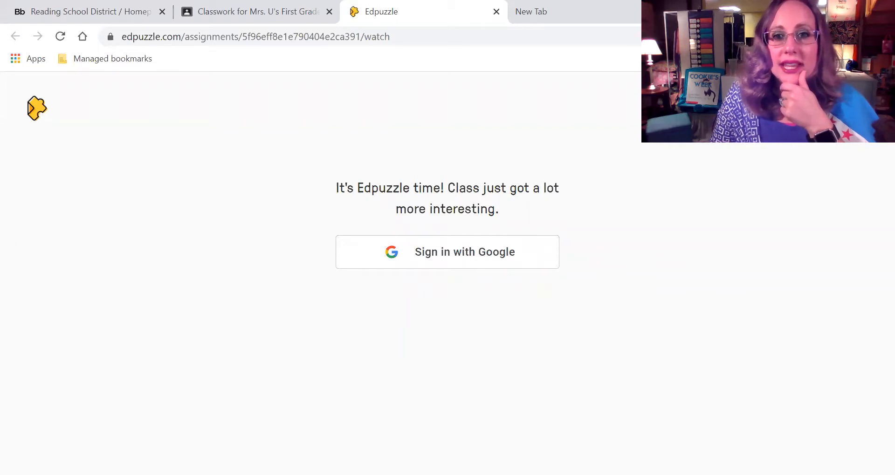
pyautogui.moveTo(312, 407)
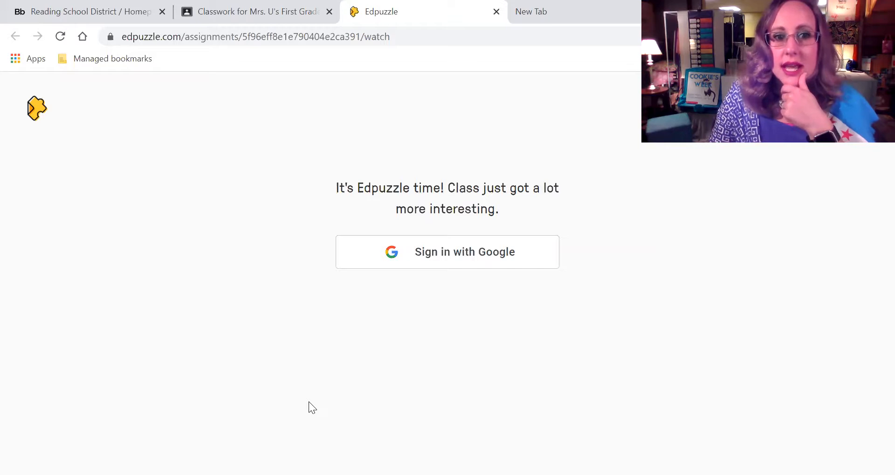
pyautogui.moveTo(300, 292)
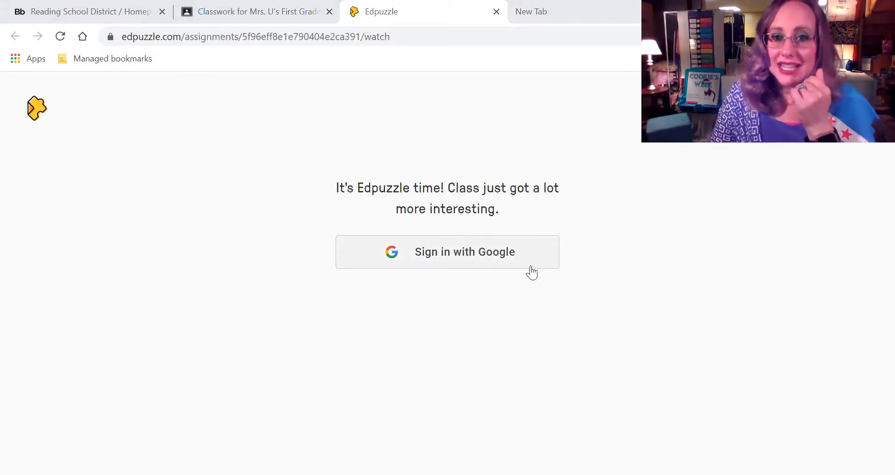
pyautogui.moveTo(344, 264)
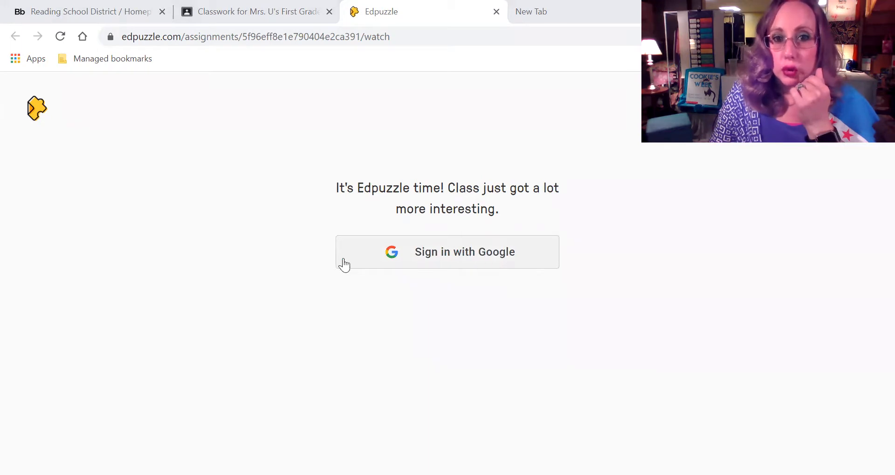
pyautogui.moveTo(483, 258)
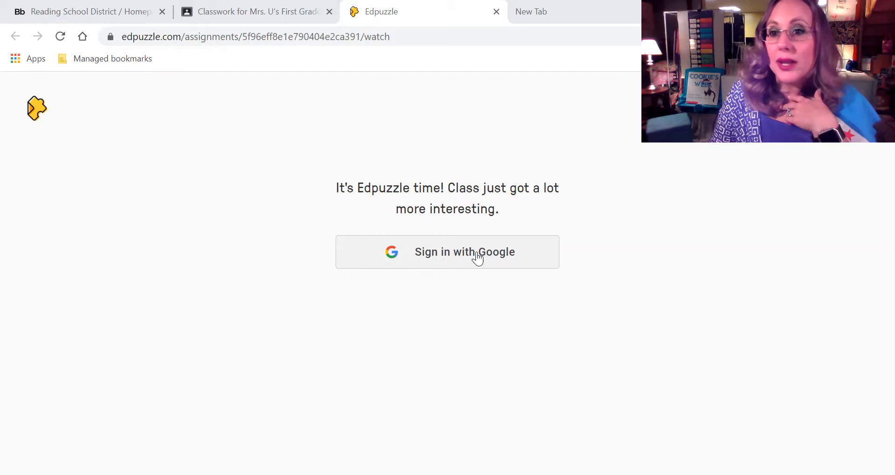
pyautogui.moveTo(390, 265)
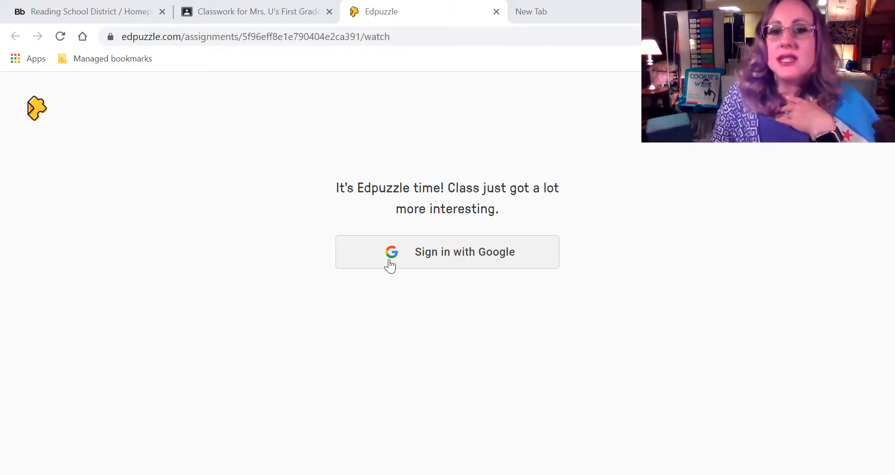
pyautogui.moveTo(427, 255)
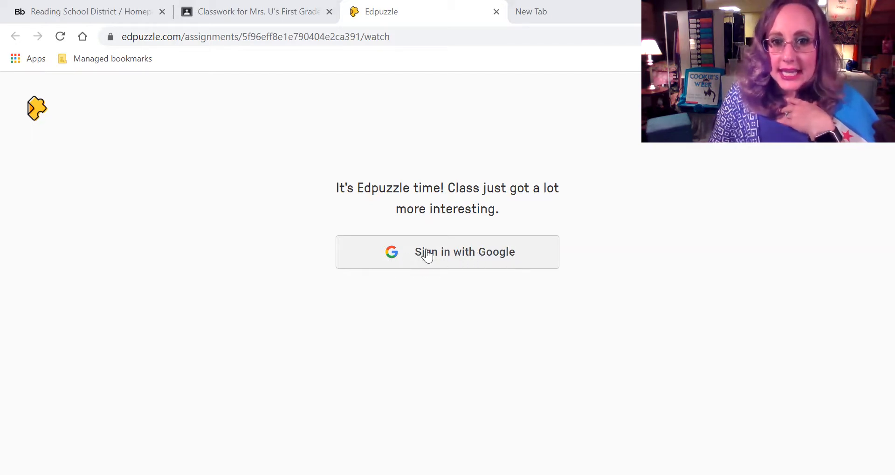
pyautogui.moveTo(427, 262)
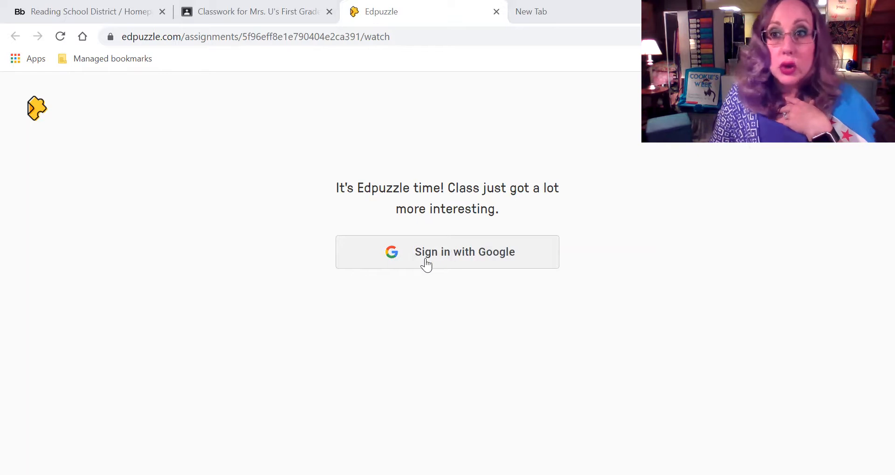
pyautogui.moveTo(451, 258)
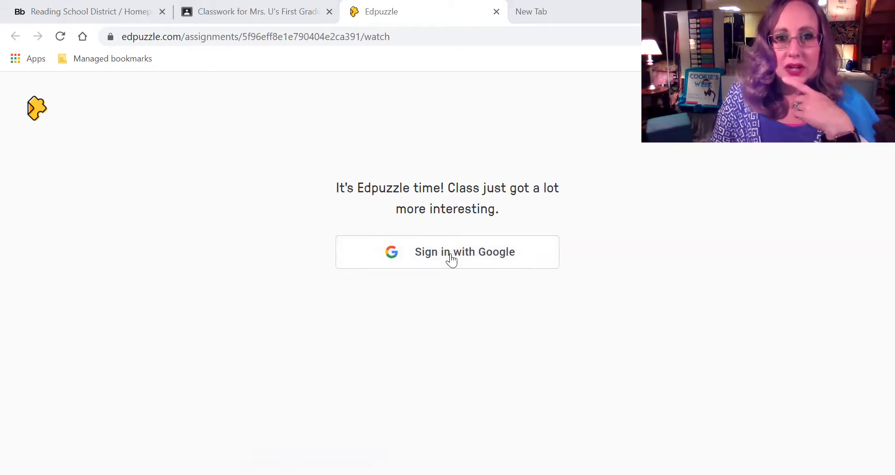
pyautogui.click(447, 252)
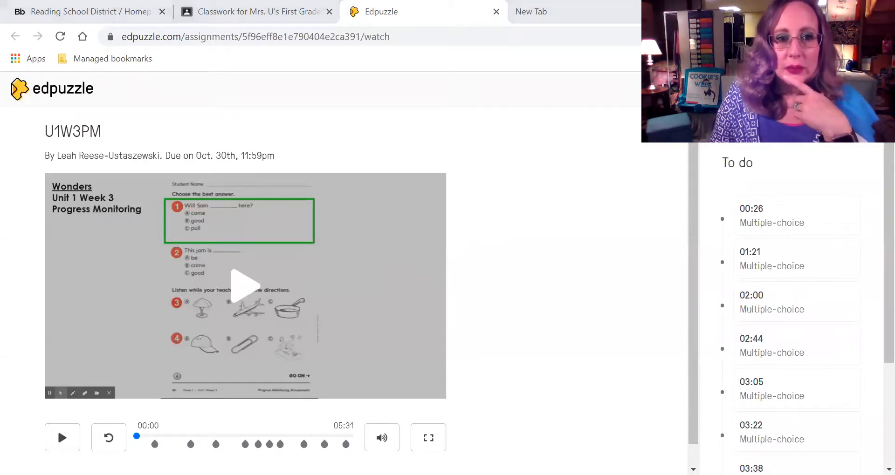
pyautogui.moveTo(731, 437)
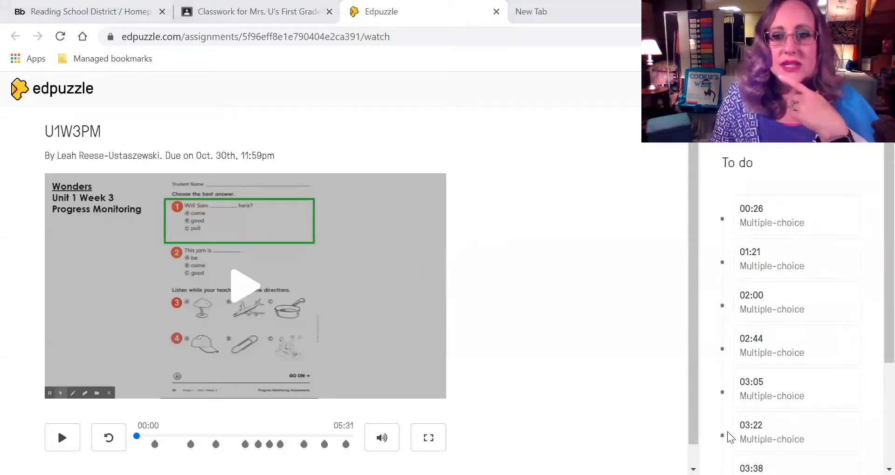
pyautogui.moveTo(392, 327)
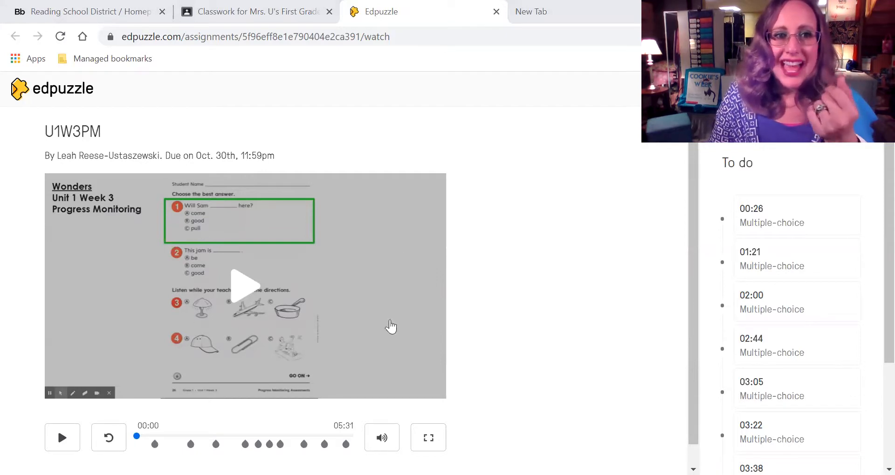
pyautogui.moveTo(249, 276)
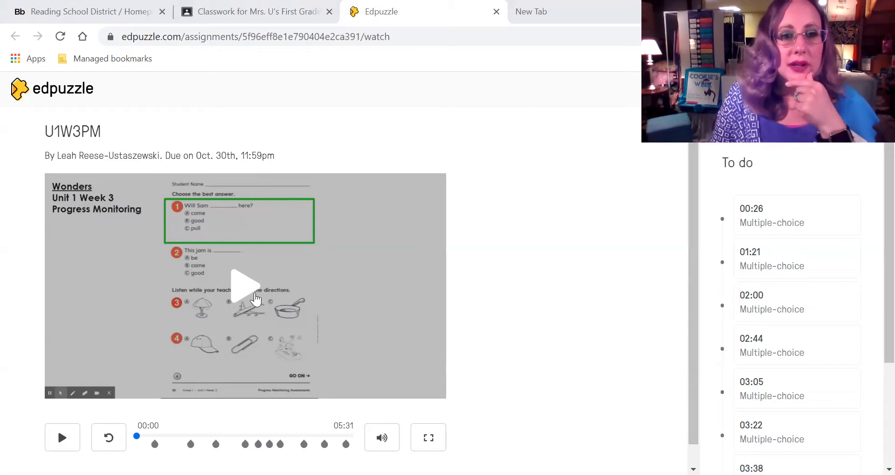
pyautogui.moveTo(292, 453)
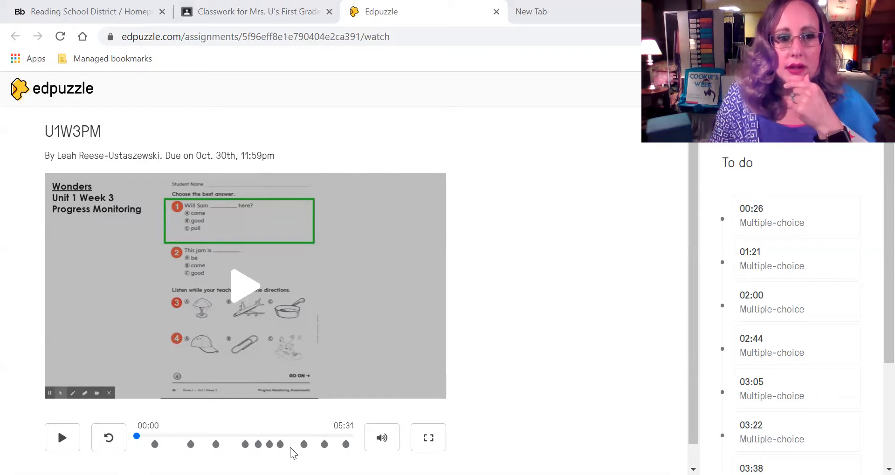
pyautogui.moveTo(720, 445)
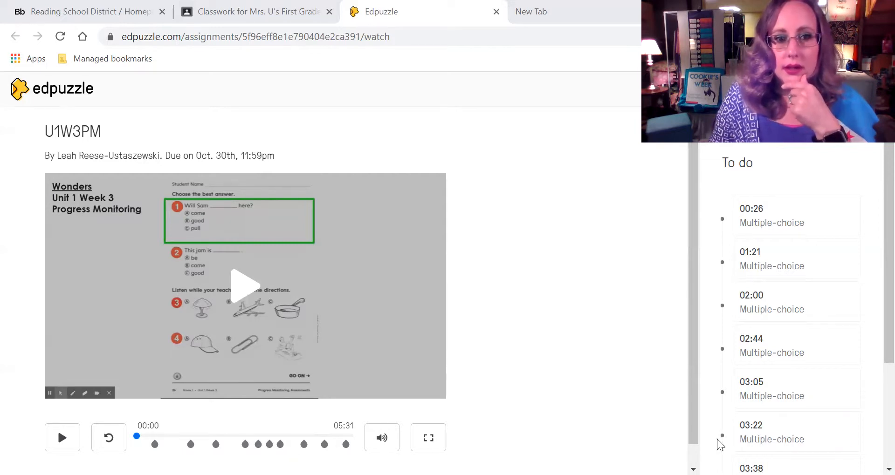
# Start playing the U1W3PM video lesson
pyautogui.click(62, 438)
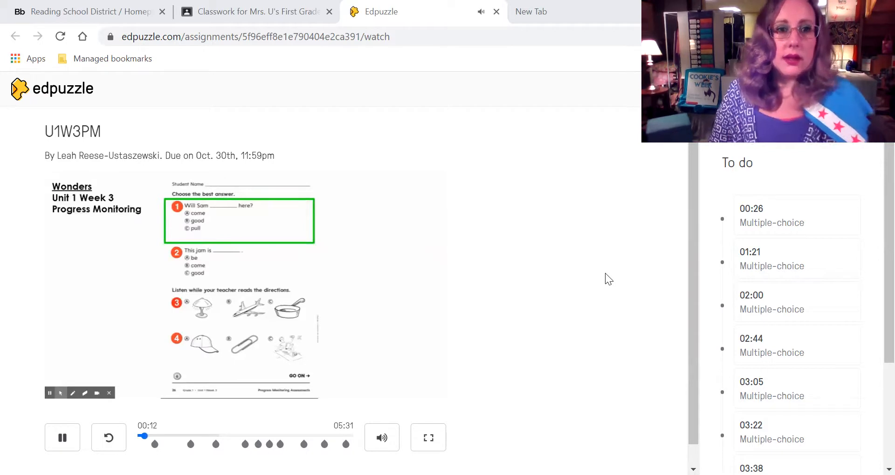
pyautogui.moveTo(572, 259)
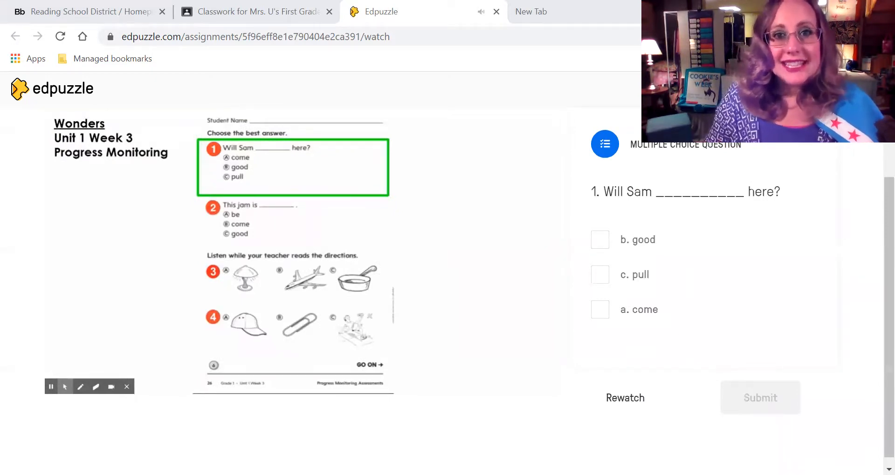
pyautogui.moveTo(285, 169)
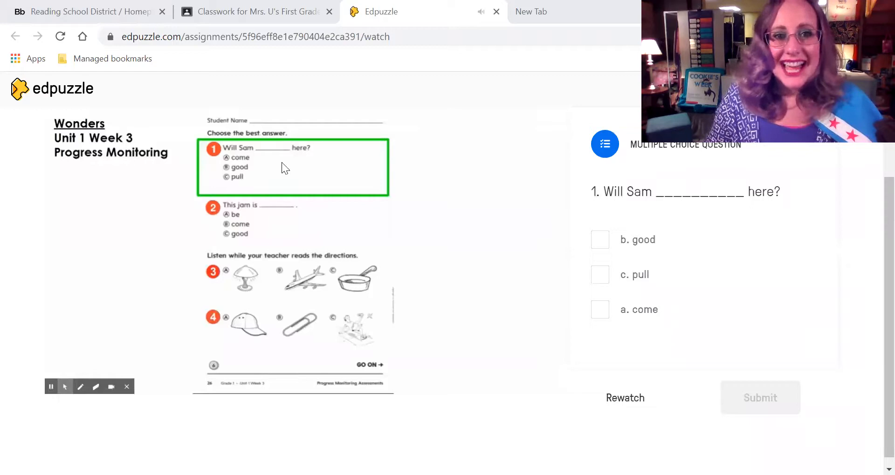
pyautogui.moveTo(345, 200)
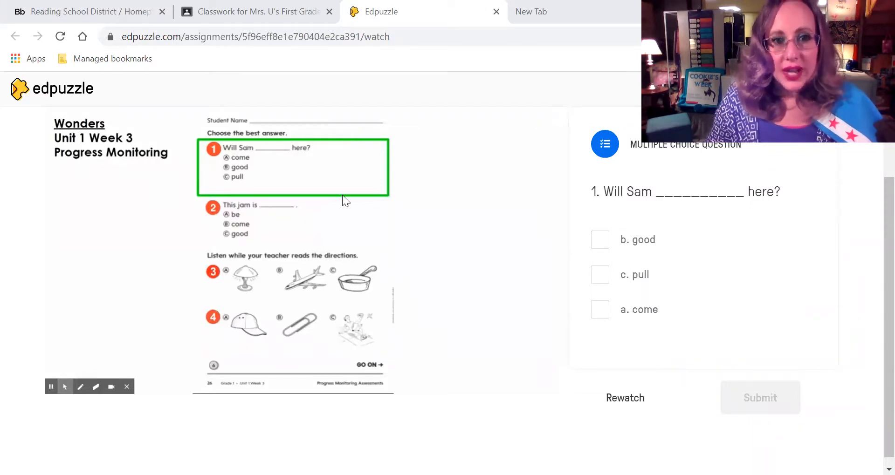
pyautogui.moveTo(226, 193)
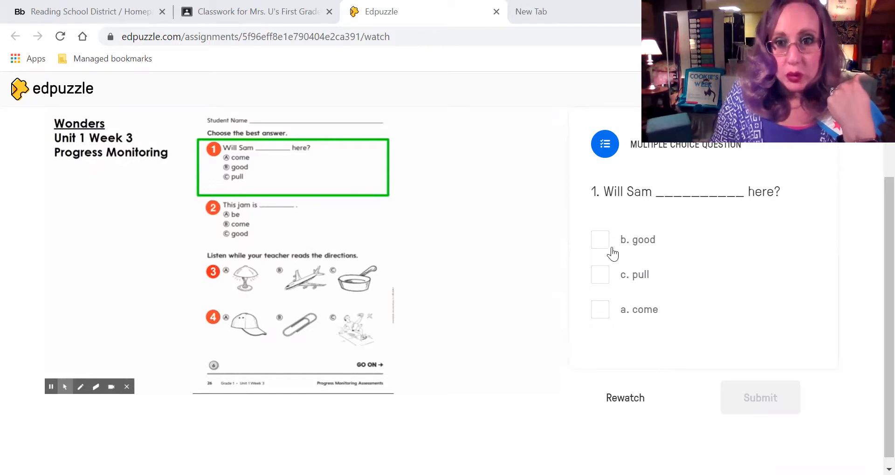
pyautogui.moveTo(653, 246)
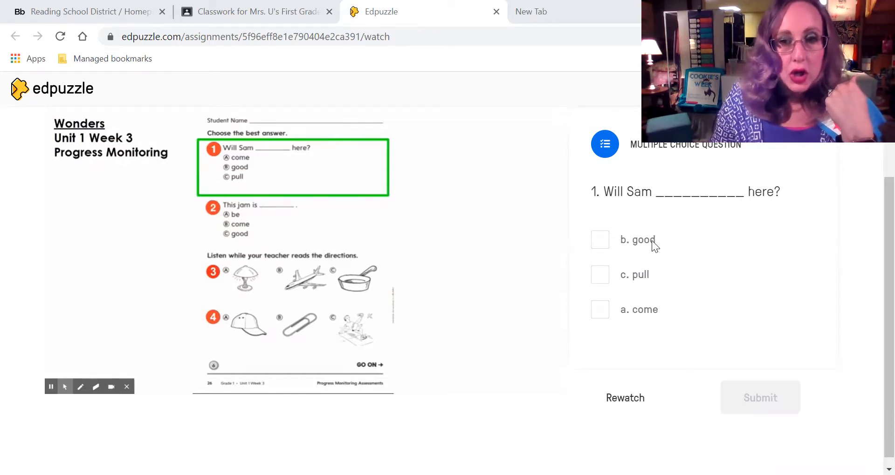
pyautogui.moveTo(657, 279)
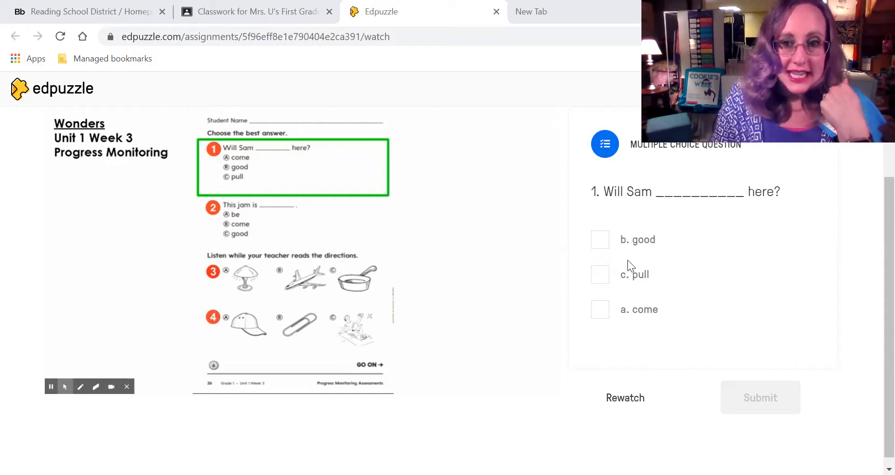
pyautogui.moveTo(601, 280)
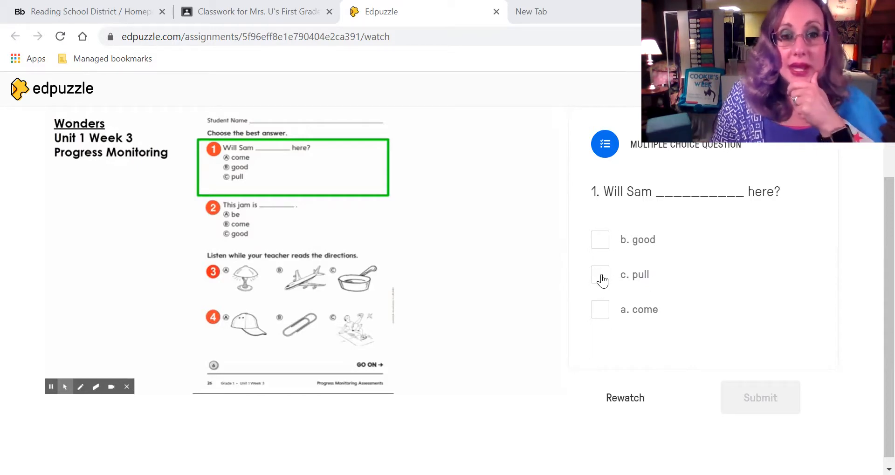
pyautogui.moveTo(668, 321)
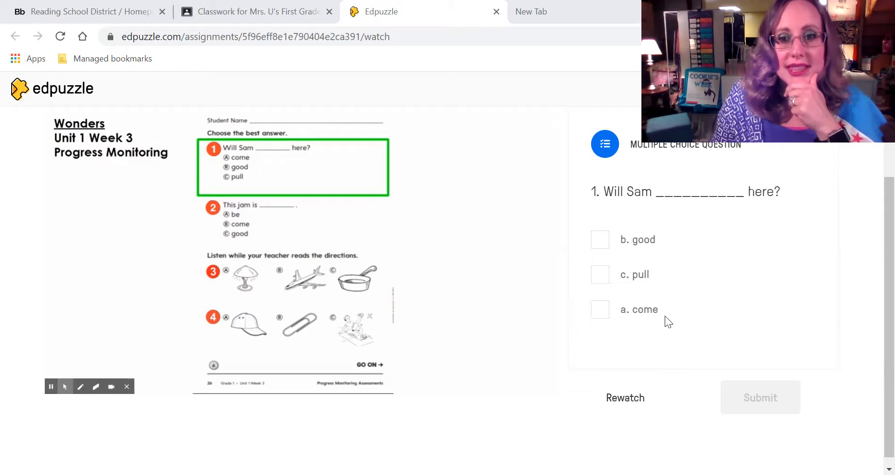
pyautogui.moveTo(622, 309)
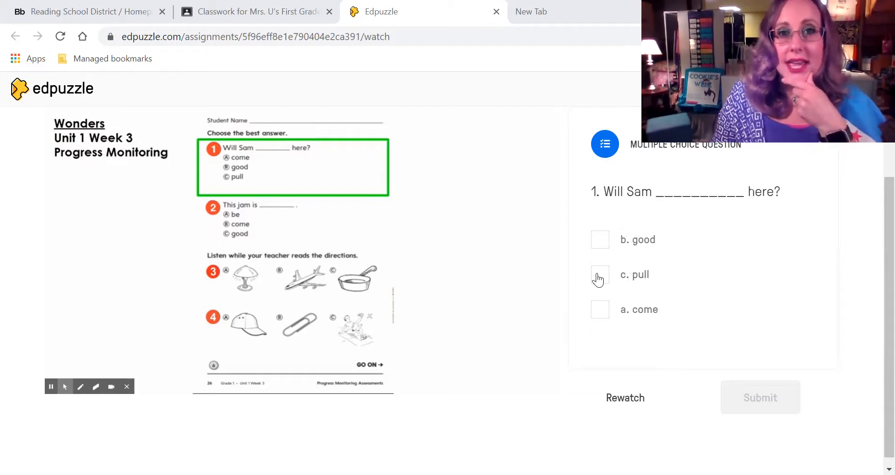
# Submit 'c. pull' for question 1, revealing 'come' as correct
pyautogui.click(599, 274)
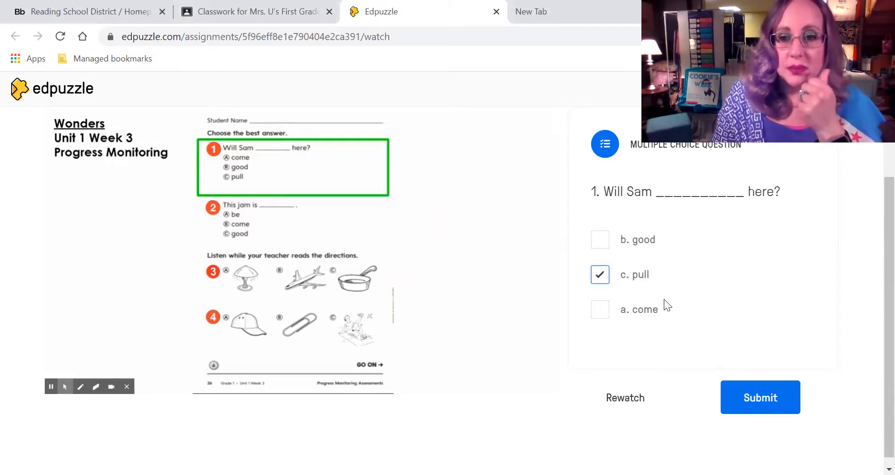
pyautogui.moveTo(760, 397)
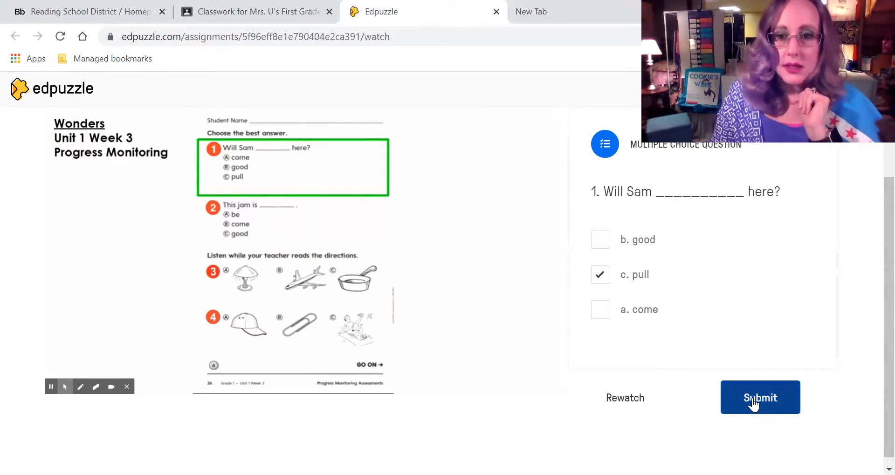
pyautogui.click(759, 398)
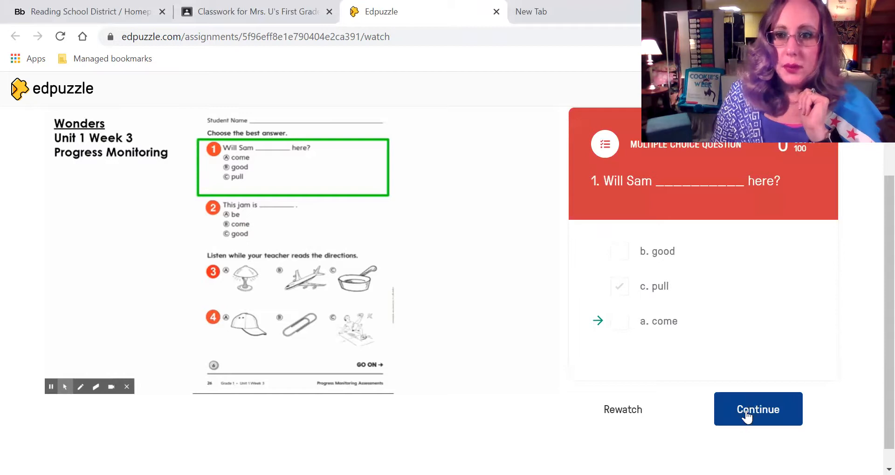
pyautogui.moveTo(779, 424)
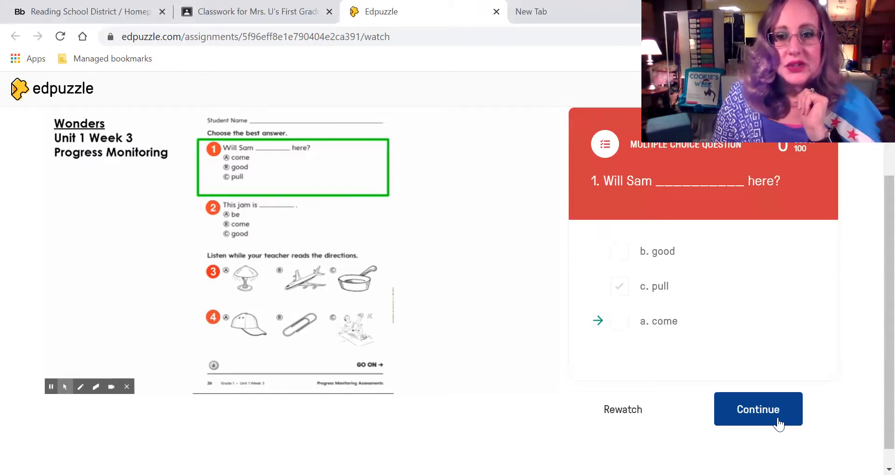
# Continue past question 1, pausing and resuming until 'This jam is ___' appears
pyautogui.click(758, 409)
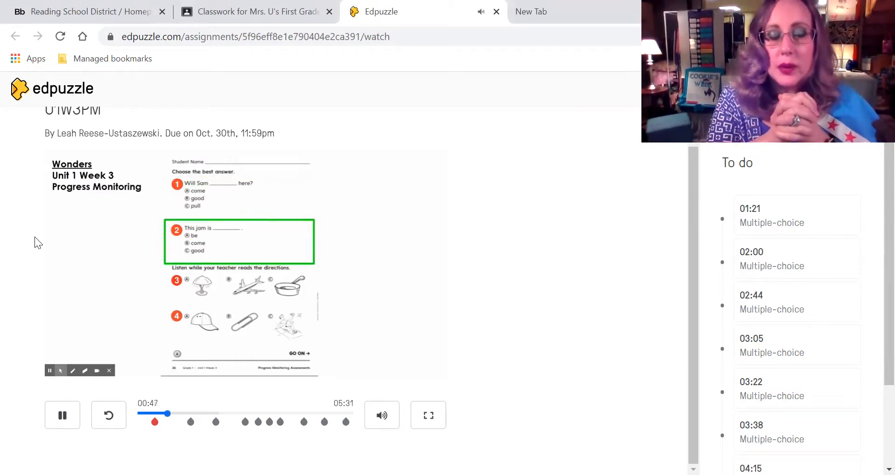
pyautogui.click(62, 415)
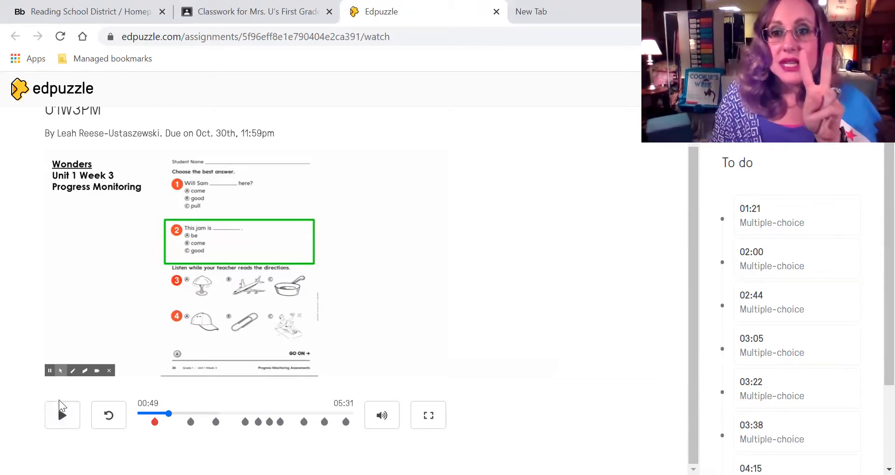
pyautogui.click(62, 415)
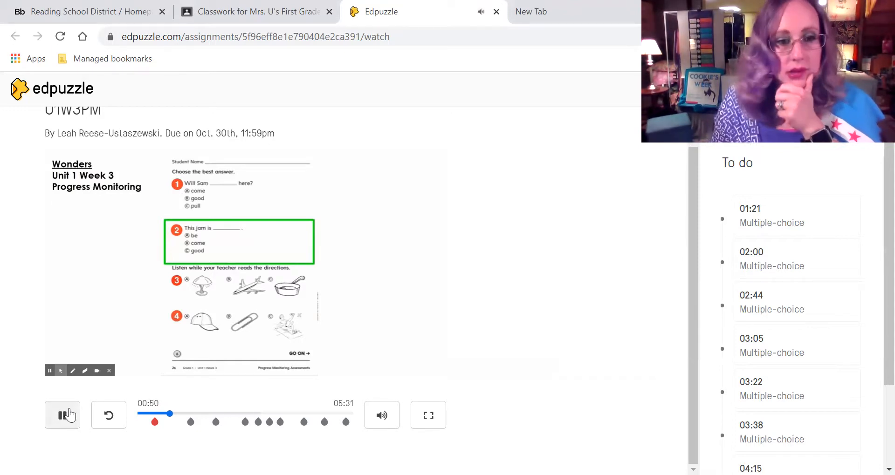
pyautogui.click(62, 415)
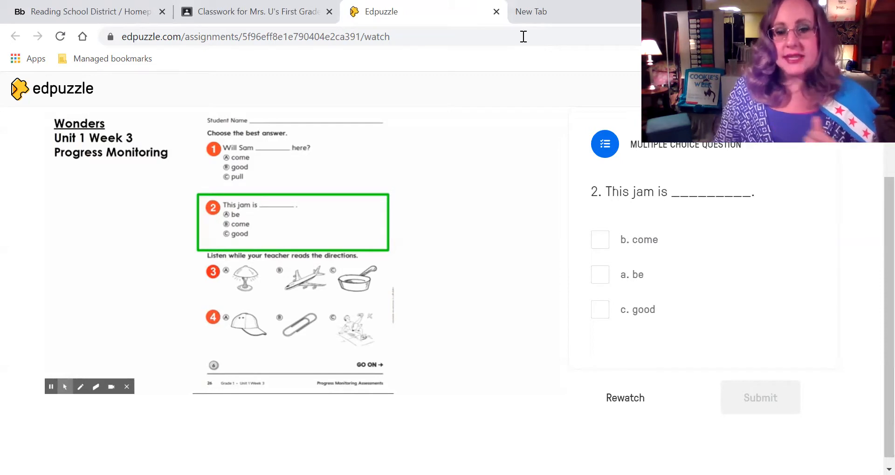
pyautogui.moveTo(683, 254)
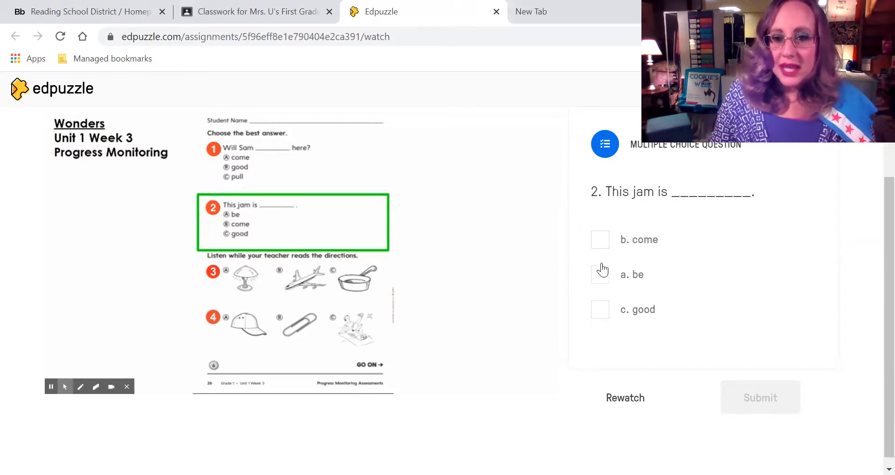
pyautogui.moveTo(588, 322)
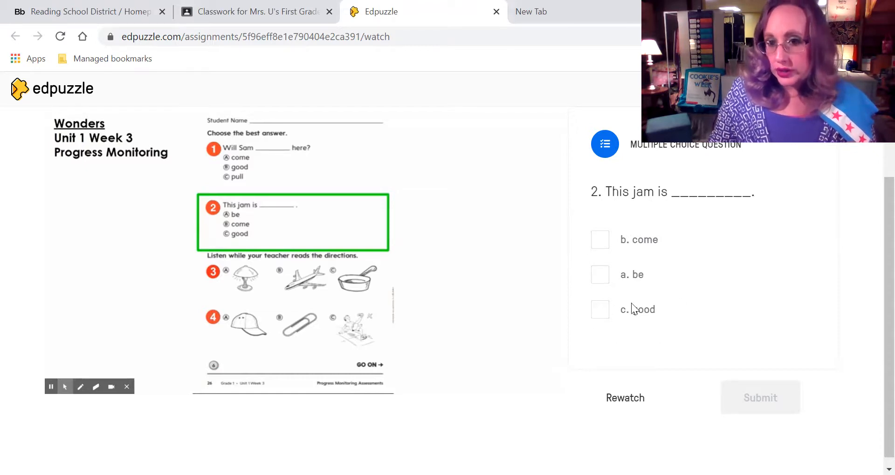
pyautogui.moveTo(643, 196)
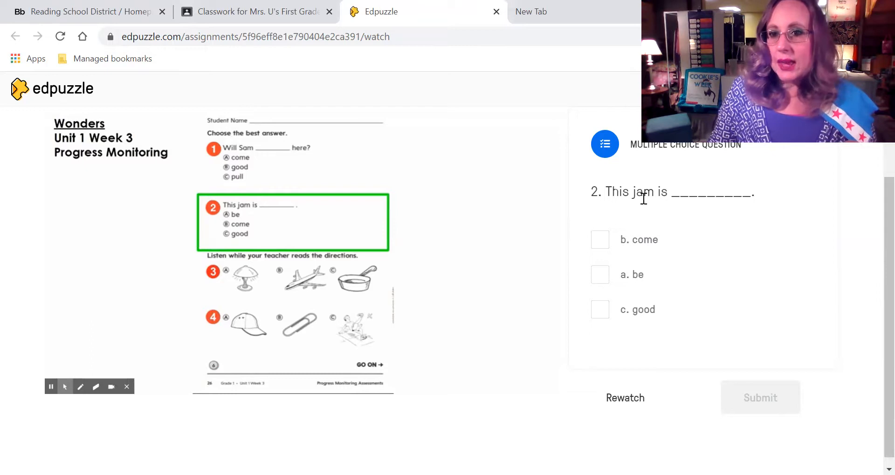
pyautogui.moveTo(655, 185)
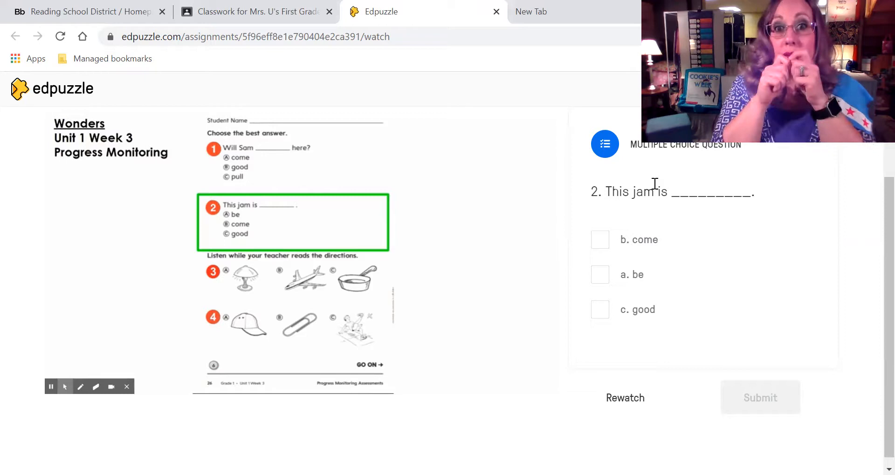
pyautogui.moveTo(609, 223)
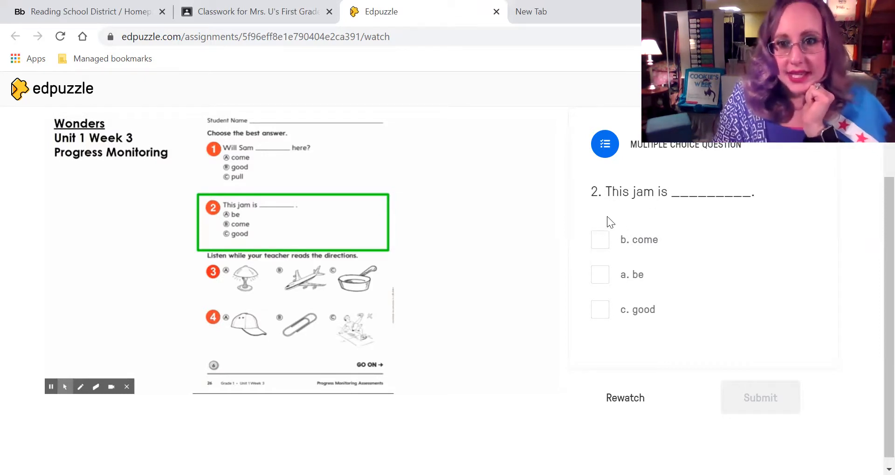
pyautogui.moveTo(679, 236)
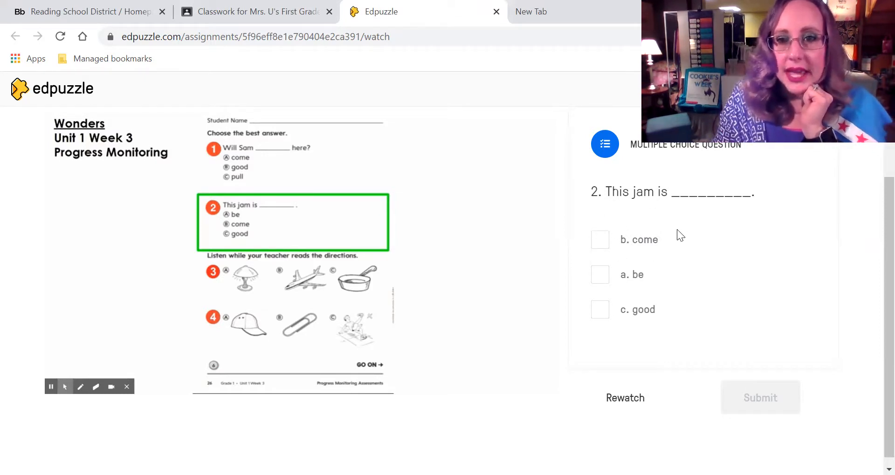
pyautogui.moveTo(631, 271)
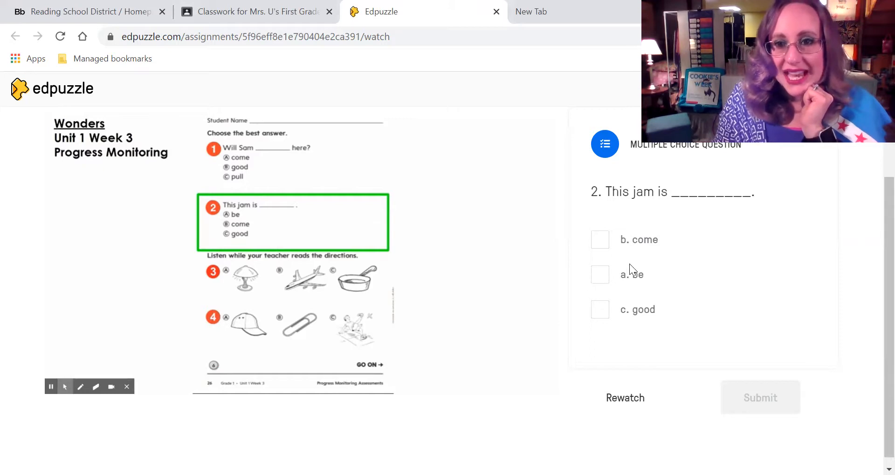
pyautogui.moveTo(635, 301)
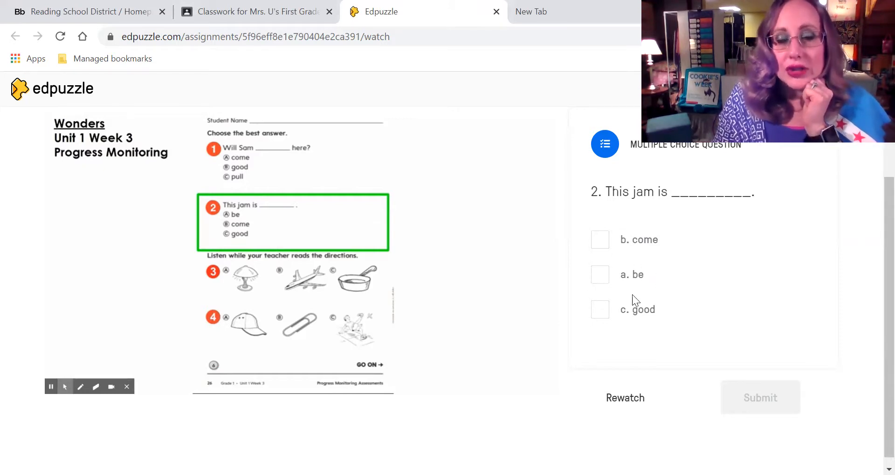
pyautogui.moveTo(592, 307)
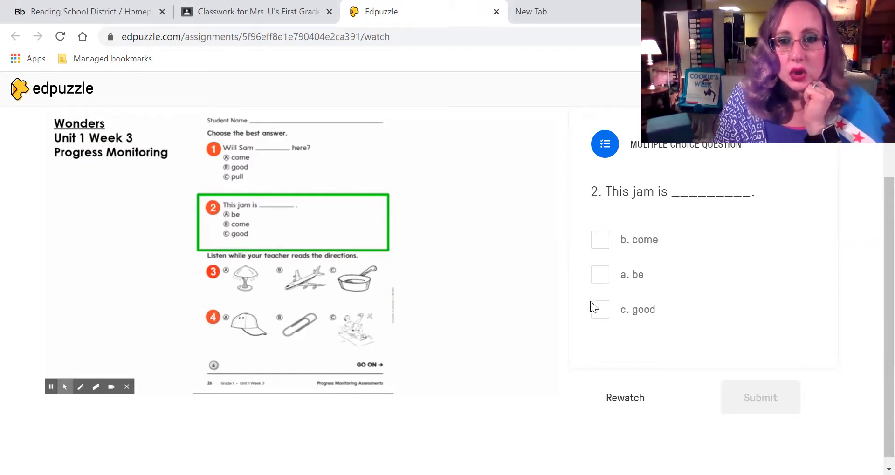
pyautogui.moveTo(613, 288)
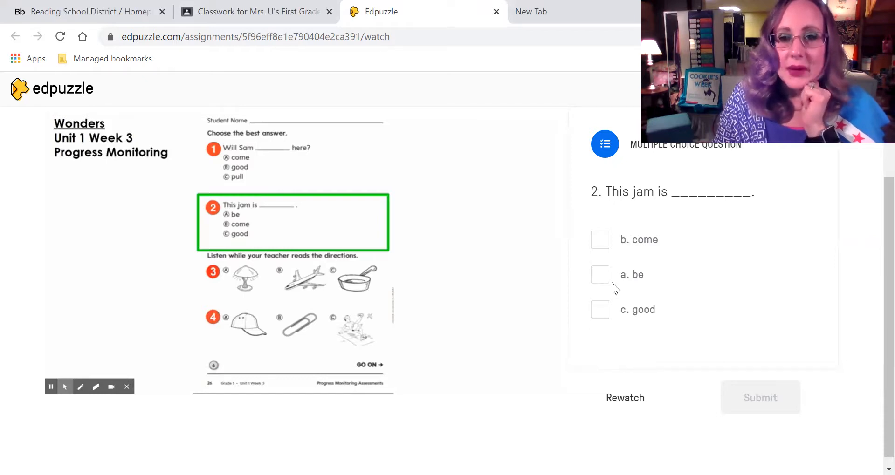
# Submit 'come' for question 2, which is marked wrong with 'good' correct
pyautogui.click(599, 239)
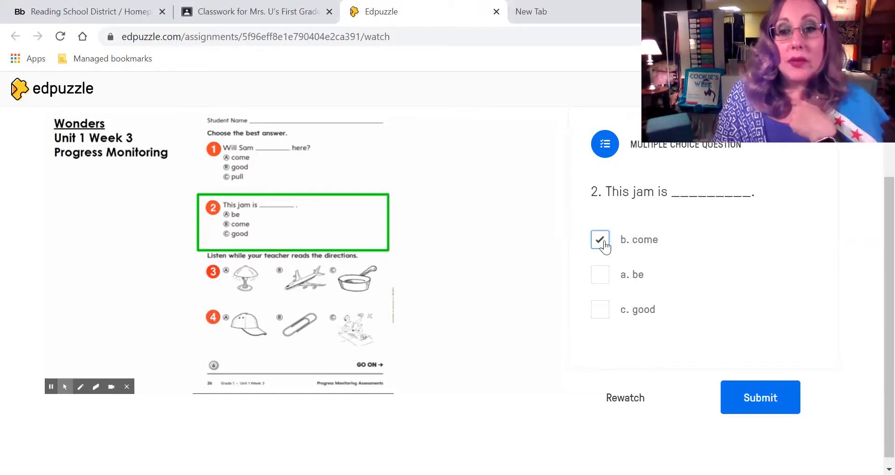
pyautogui.moveTo(760, 398)
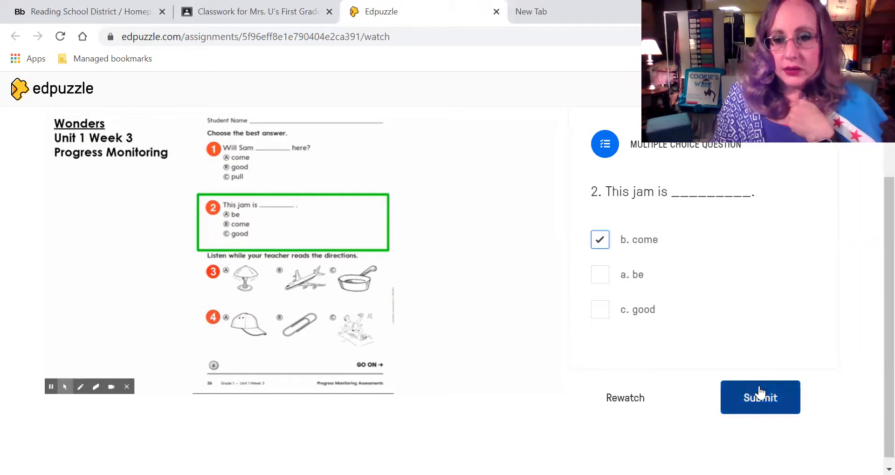
pyautogui.click(760, 398)
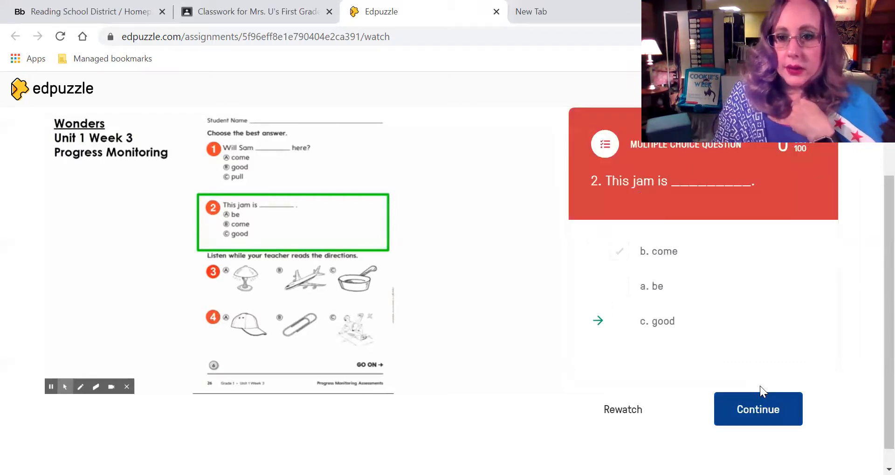
pyautogui.moveTo(764, 420)
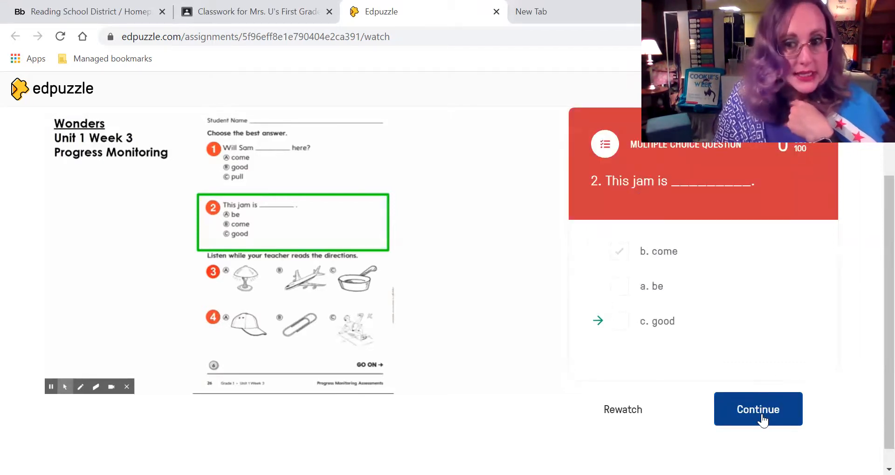
pyautogui.click(758, 409)
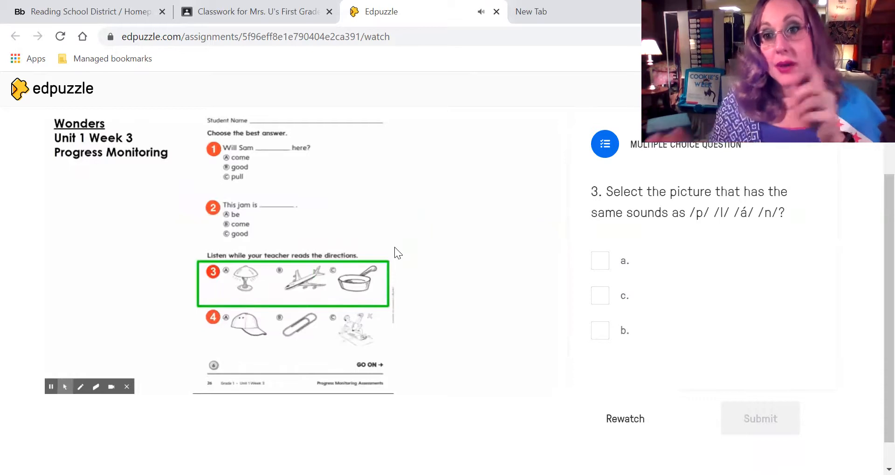
pyautogui.moveTo(252, 279)
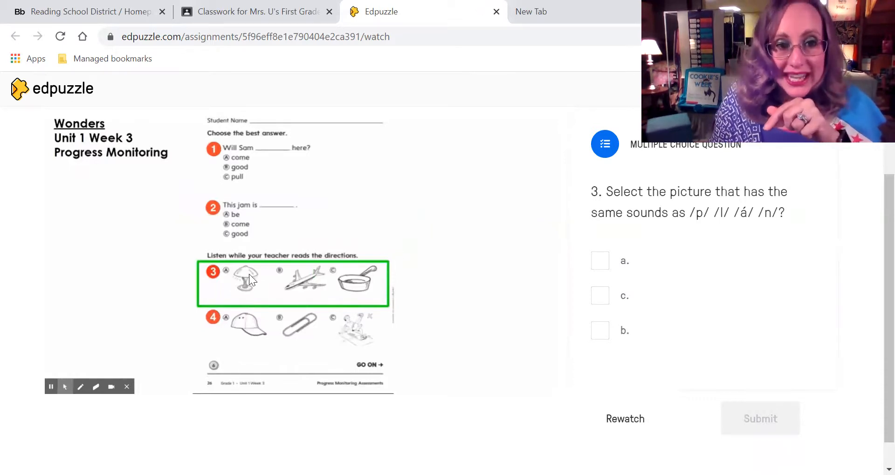
pyautogui.moveTo(258, 288)
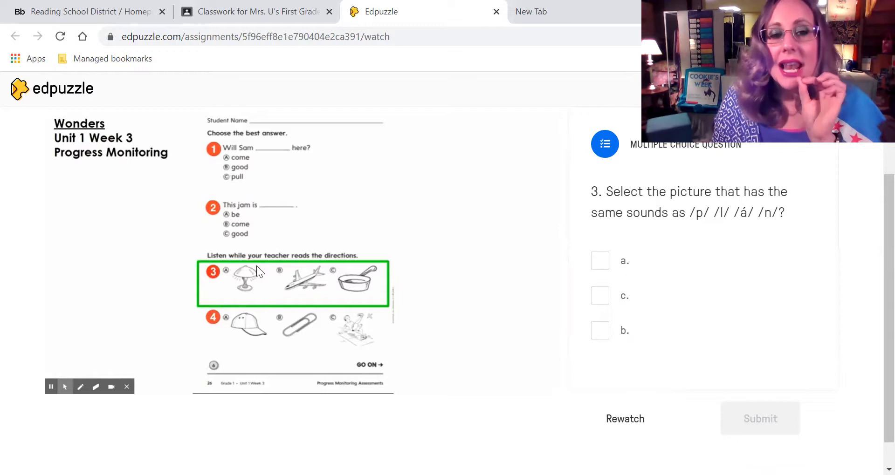
pyautogui.moveTo(241, 262)
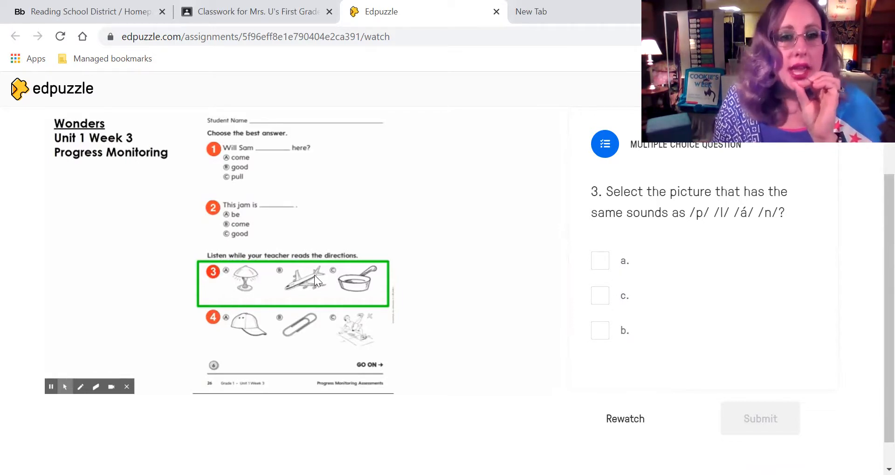
pyautogui.moveTo(291, 261)
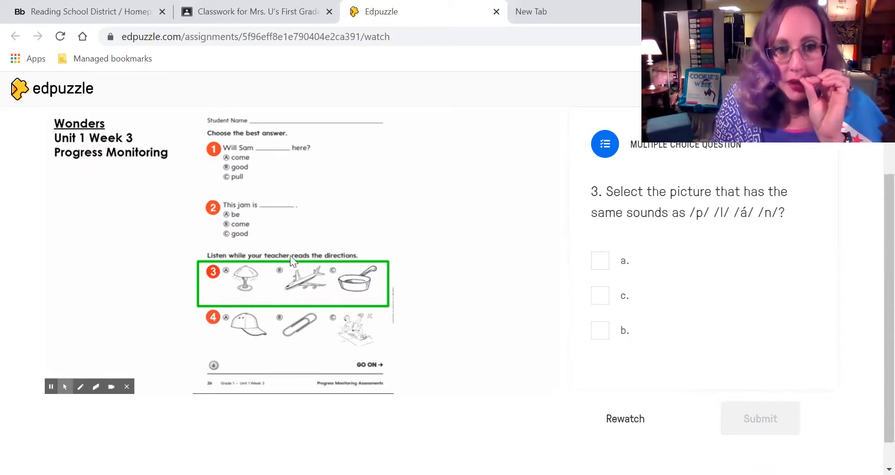
pyautogui.moveTo(343, 268)
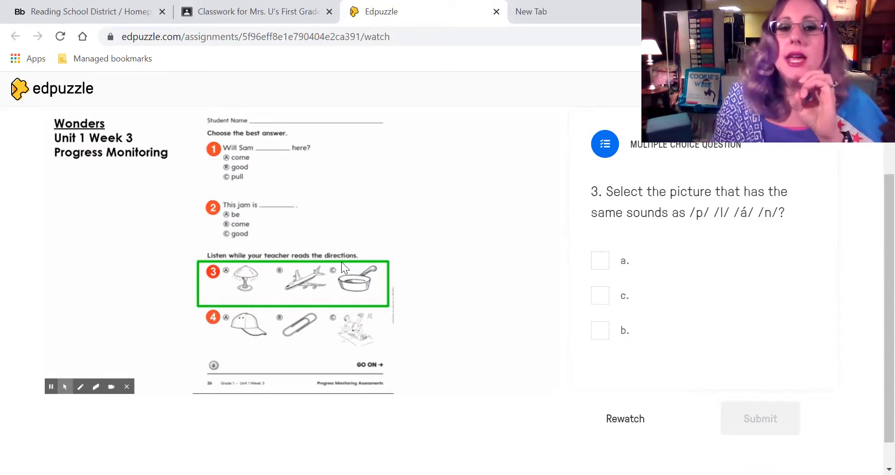
pyautogui.moveTo(335, 281)
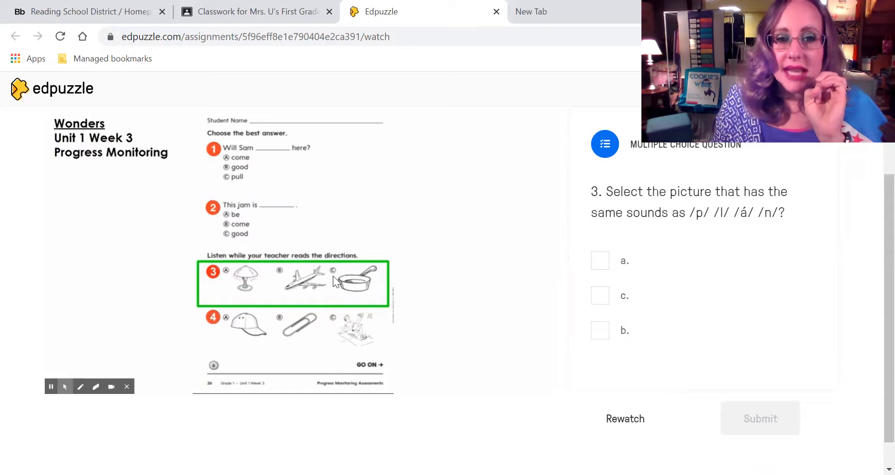
pyautogui.moveTo(381, 284)
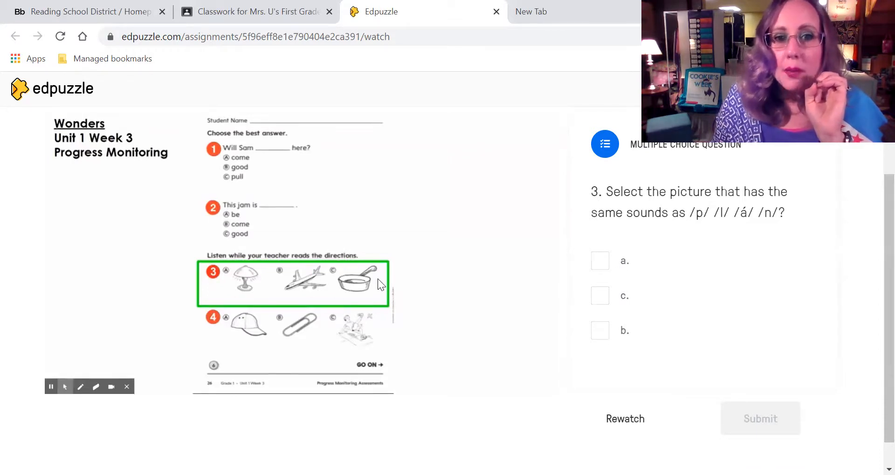
pyautogui.moveTo(501, 161)
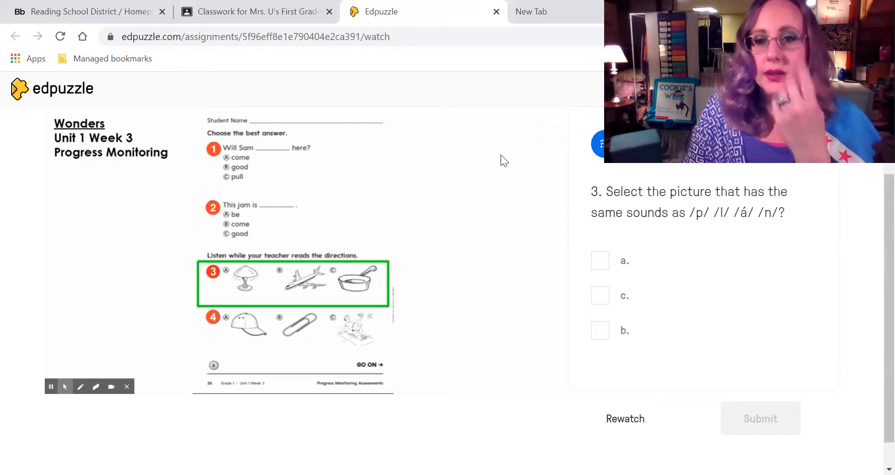
pyautogui.moveTo(241, 286)
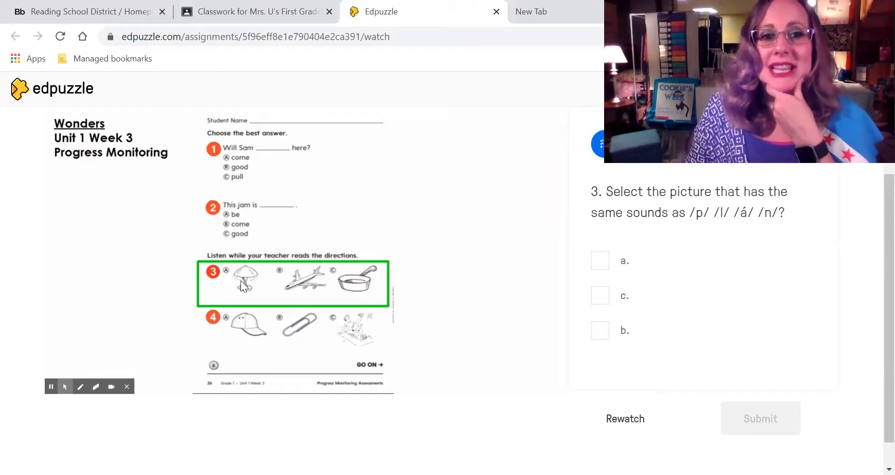
pyautogui.moveTo(288, 282)
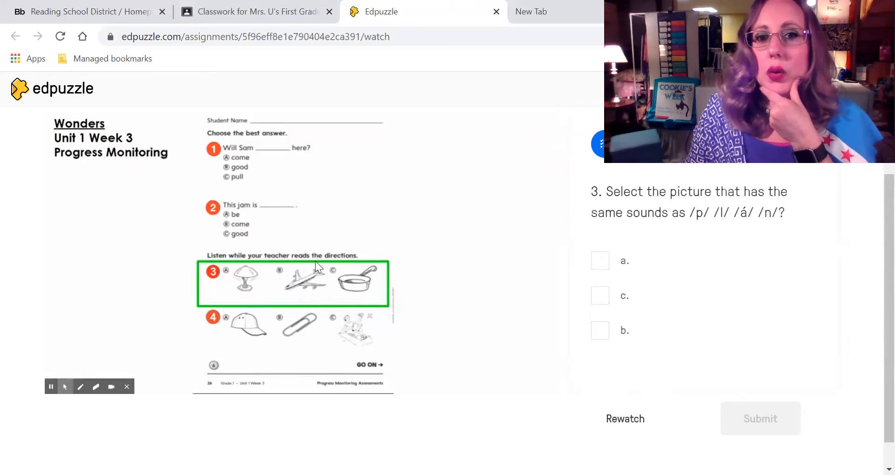
pyautogui.moveTo(366, 306)
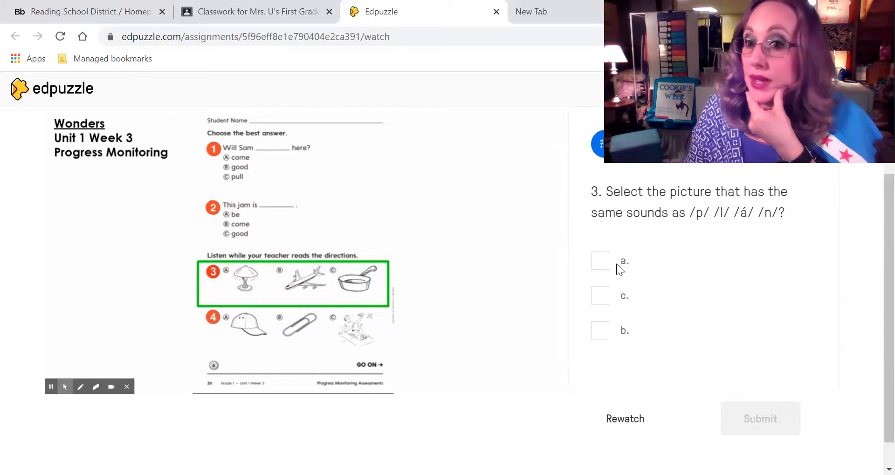
pyautogui.moveTo(622, 273)
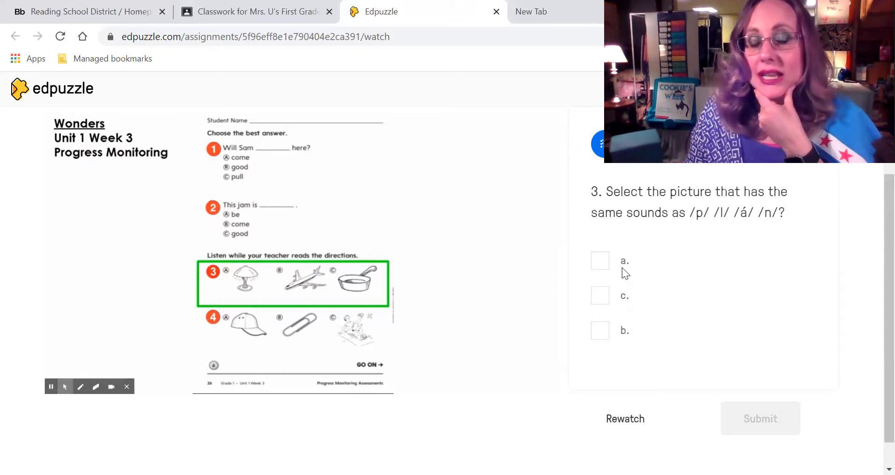
pyautogui.moveTo(620, 313)
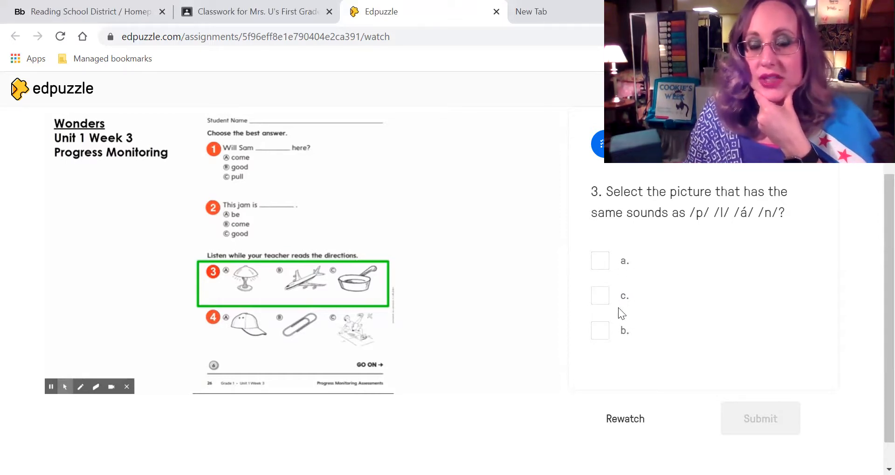
pyautogui.moveTo(615, 277)
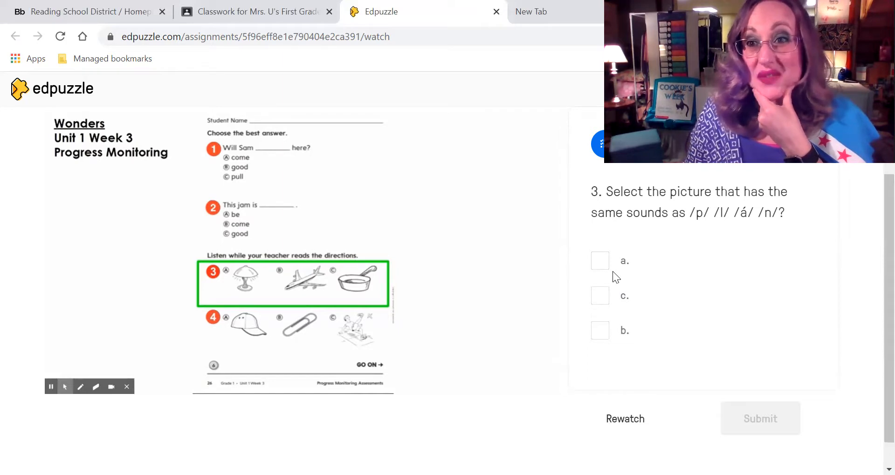
pyautogui.moveTo(618, 257)
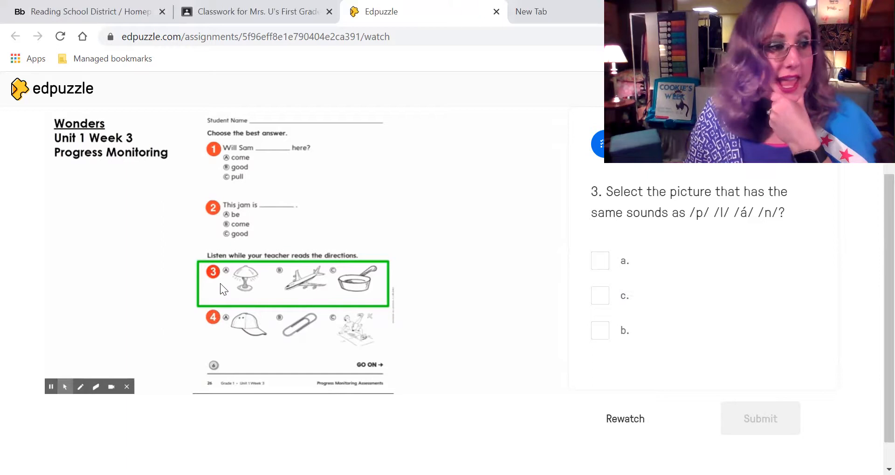
pyautogui.moveTo(267, 280)
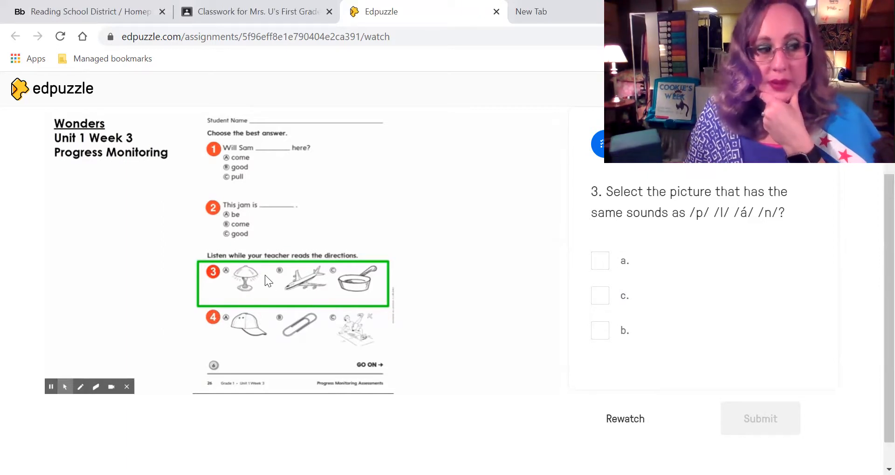
pyautogui.moveTo(317, 288)
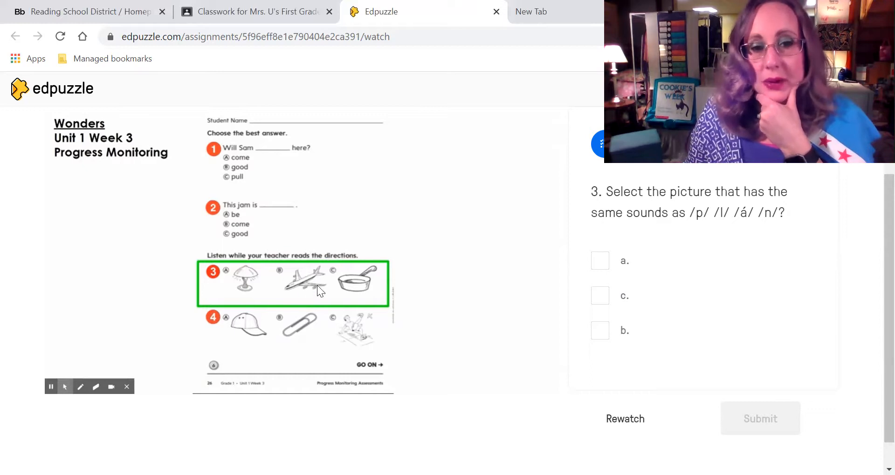
pyautogui.moveTo(581, 335)
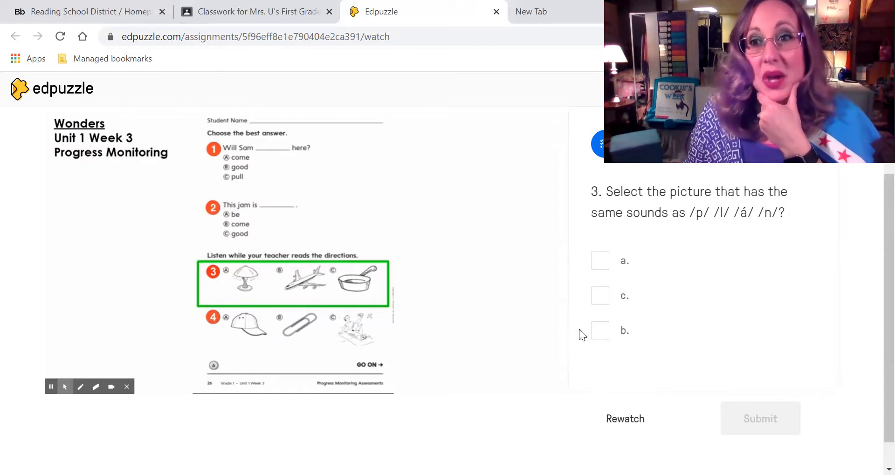
pyautogui.moveTo(311, 277)
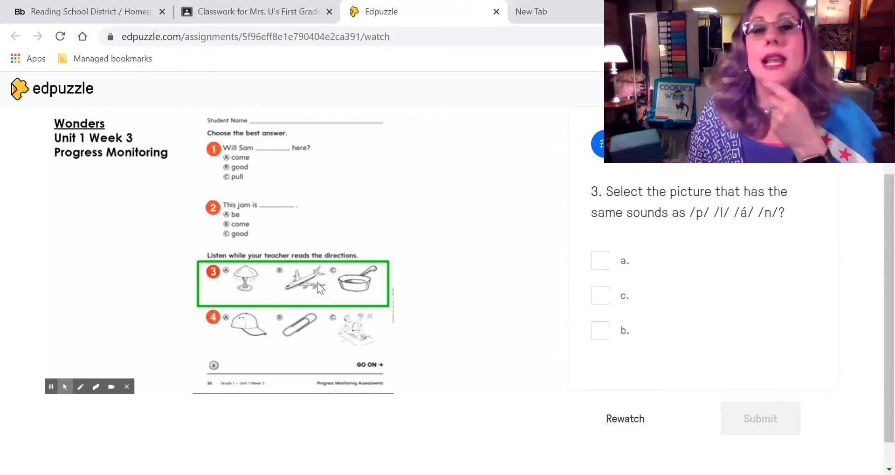
pyautogui.moveTo(308, 286)
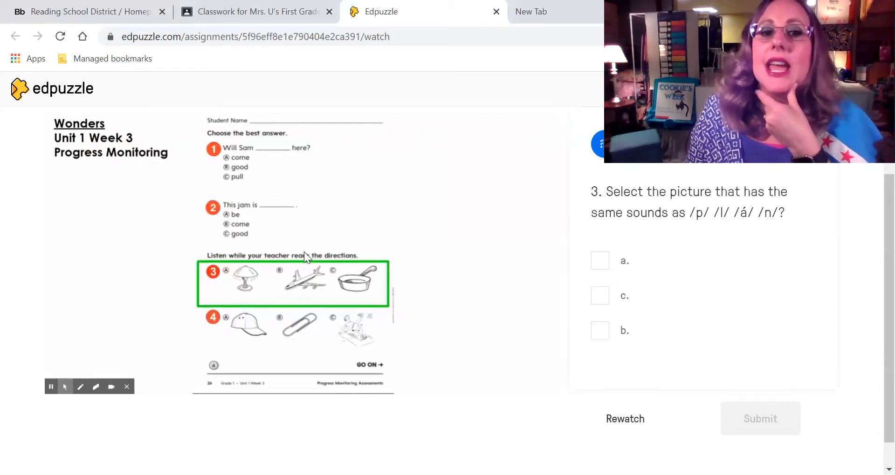
pyautogui.moveTo(455, 297)
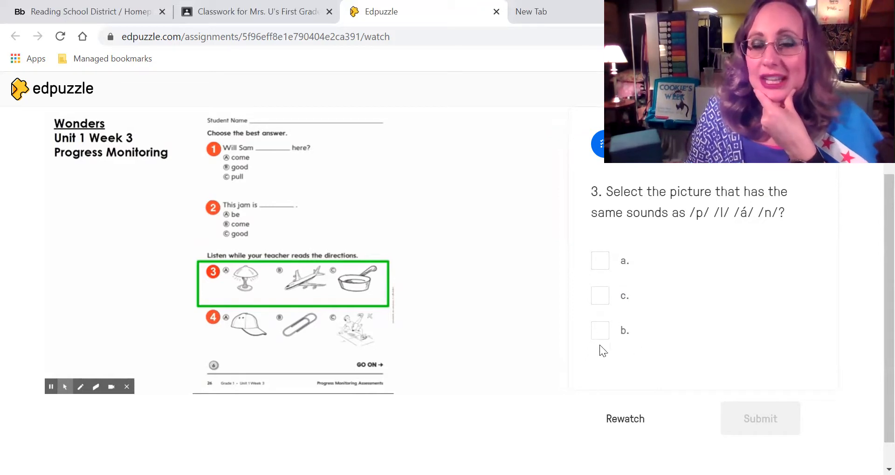
pyautogui.moveTo(423, 326)
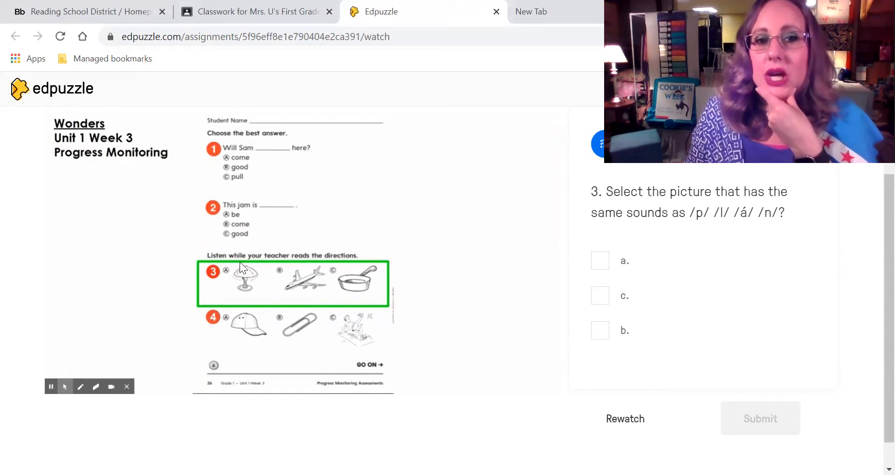
pyautogui.moveTo(265, 274)
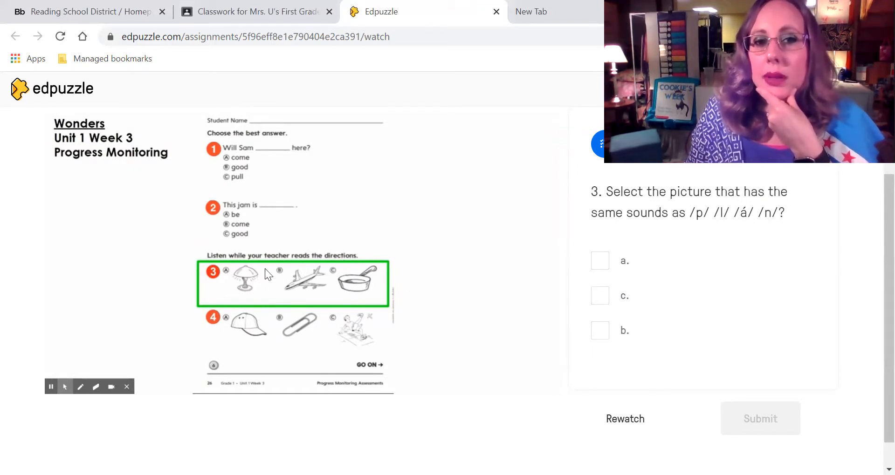
pyautogui.moveTo(317, 298)
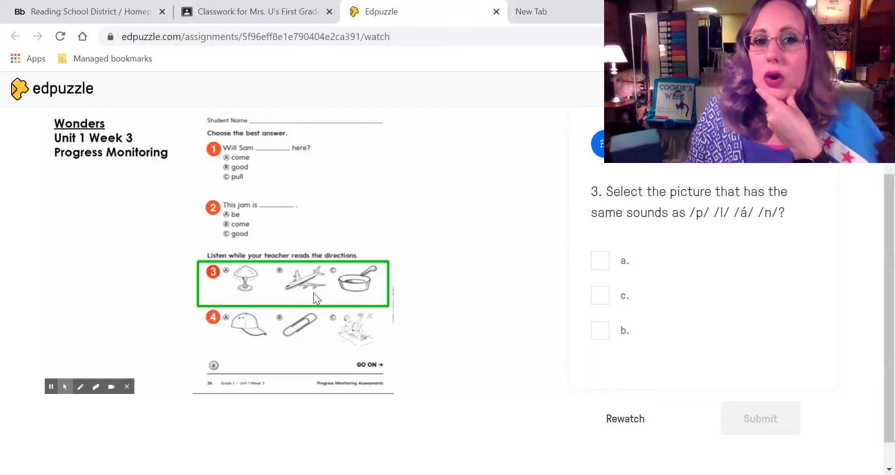
pyautogui.moveTo(394, 285)
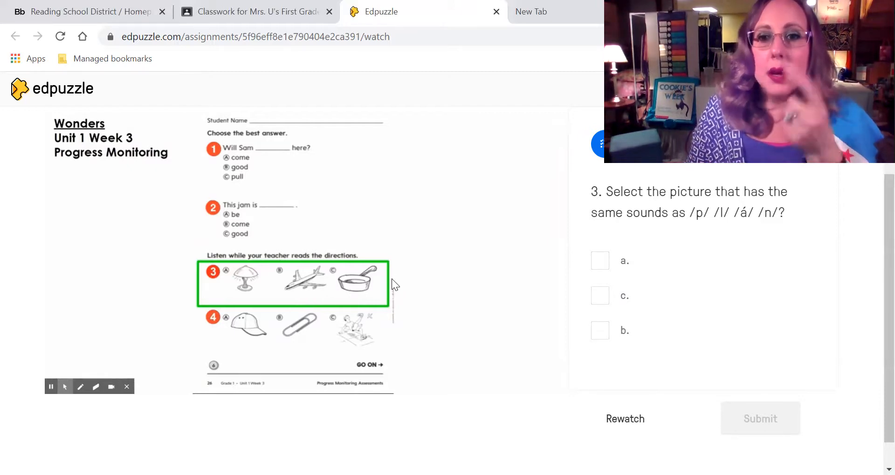
pyautogui.moveTo(388, 279)
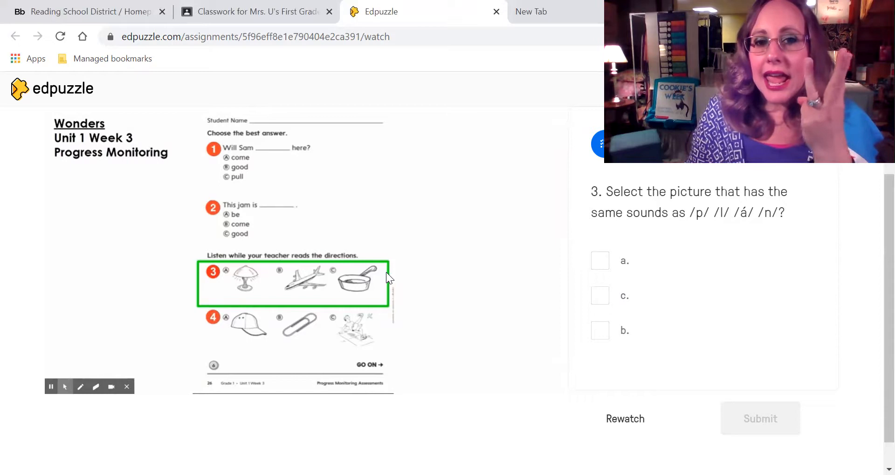
pyautogui.moveTo(532, 303)
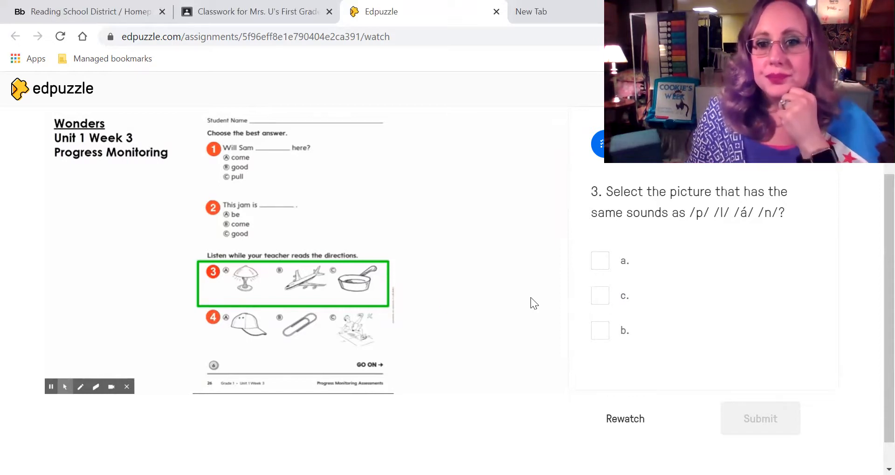
# Submit choice c for question 3, see b is correct, and continue
pyautogui.click(600, 295)
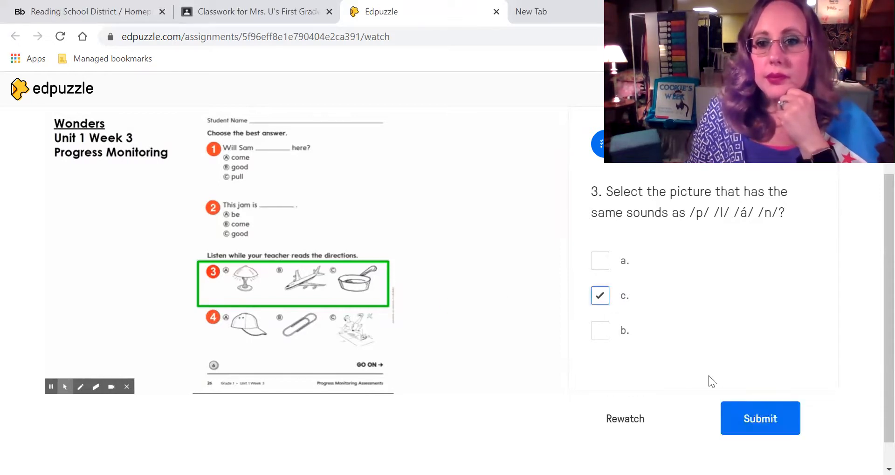
pyautogui.click(760, 419)
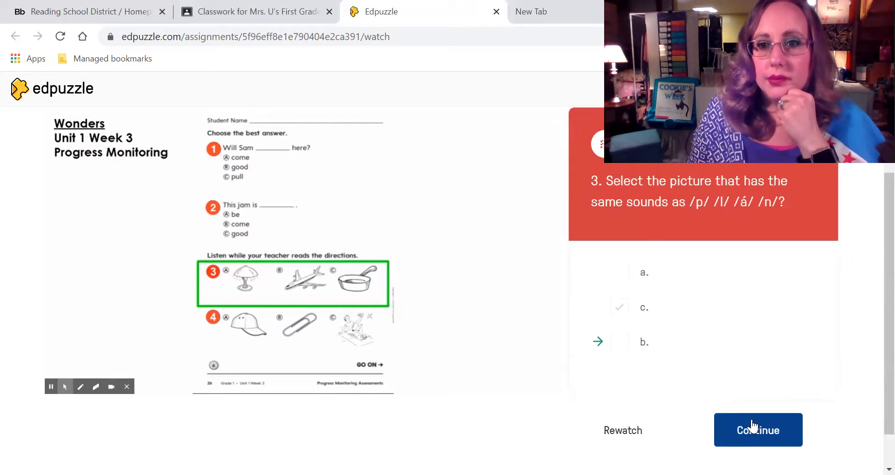
pyautogui.click(758, 430)
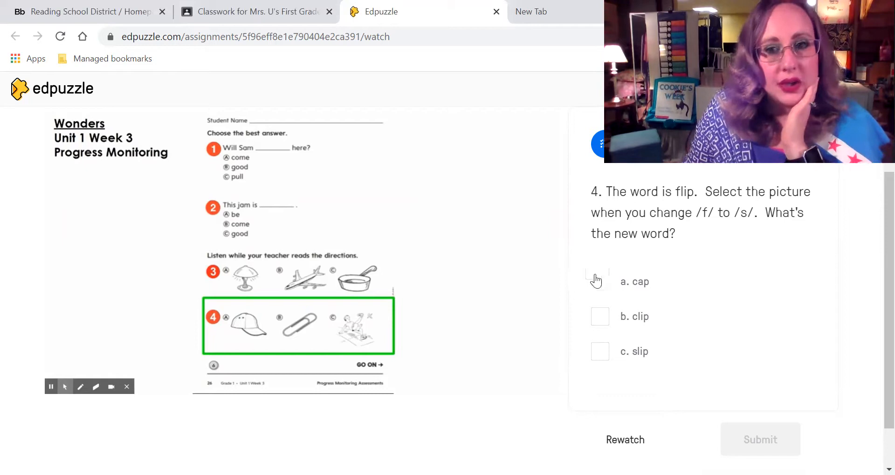
pyautogui.moveTo(654, 350)
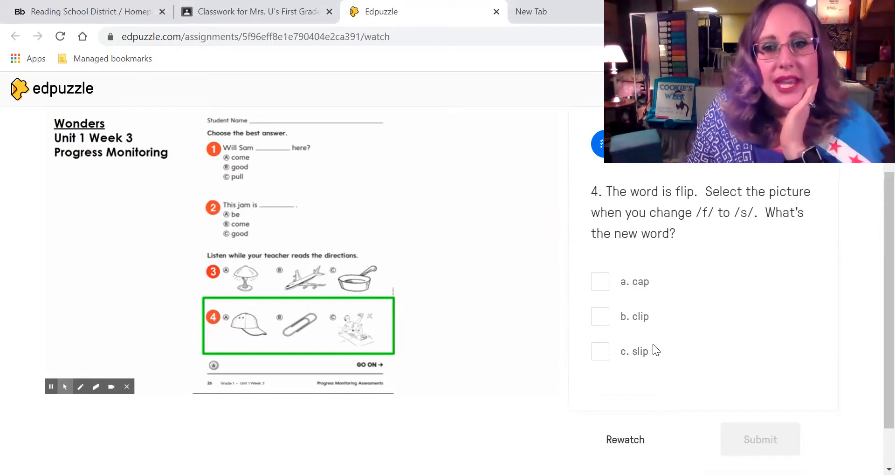
pyautogui.moveTo(620, 330)
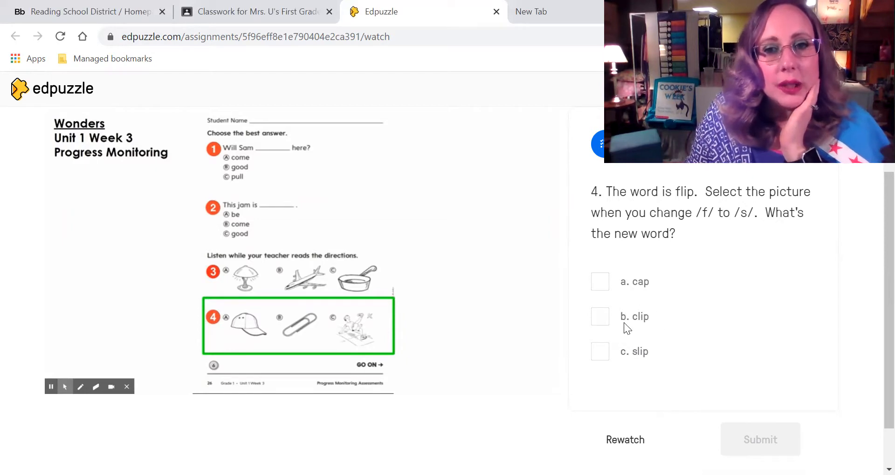
pyautogui.moveTo(669, 305)
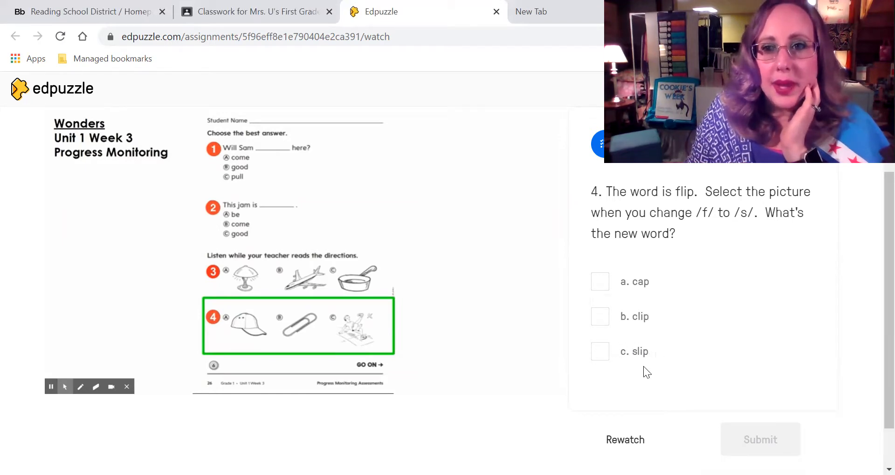
pyautogui.moveTo(687, 363)
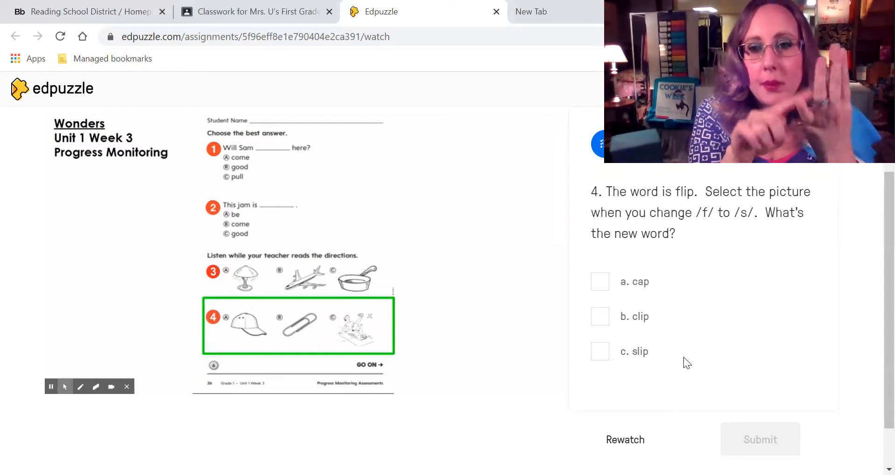
pyautogui.moveTo(666, 300)
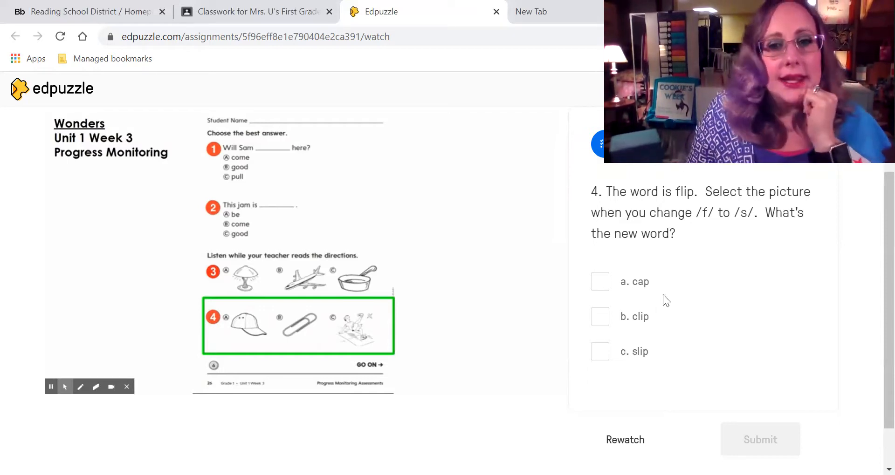
pyautogui.moveTo(643, 324)
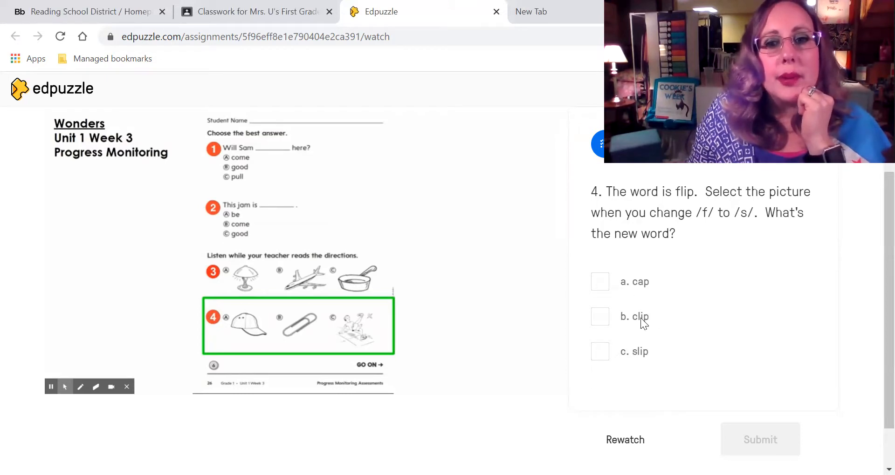
pyautogui.moveTo(600, 303)
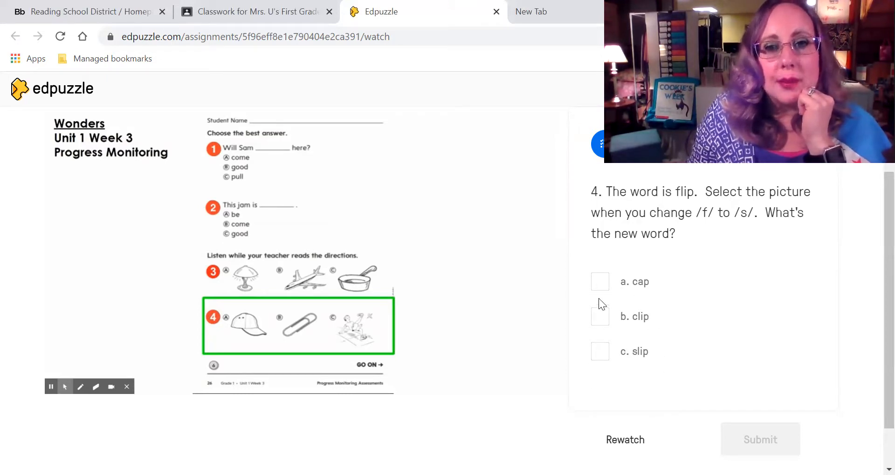
# Submit 'a. cap' for question 4, see 'slip' is correct, and continue
pyautogui.click(600, 281)
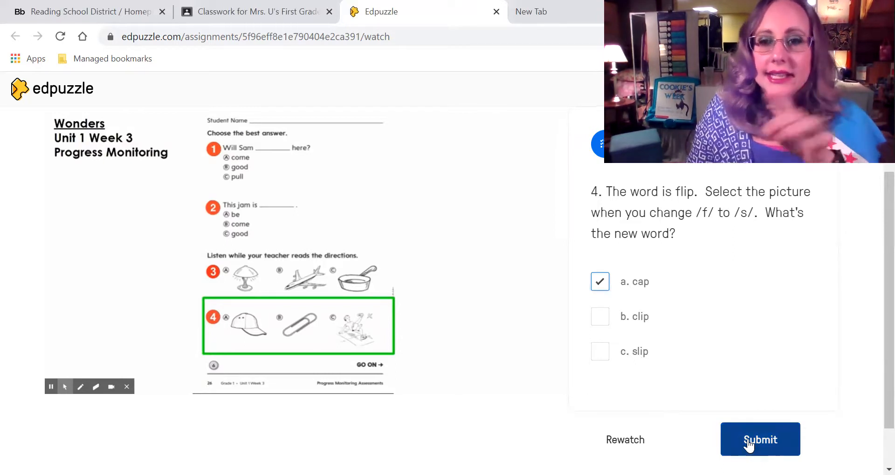
pyautogui.moveTo(760, 440)
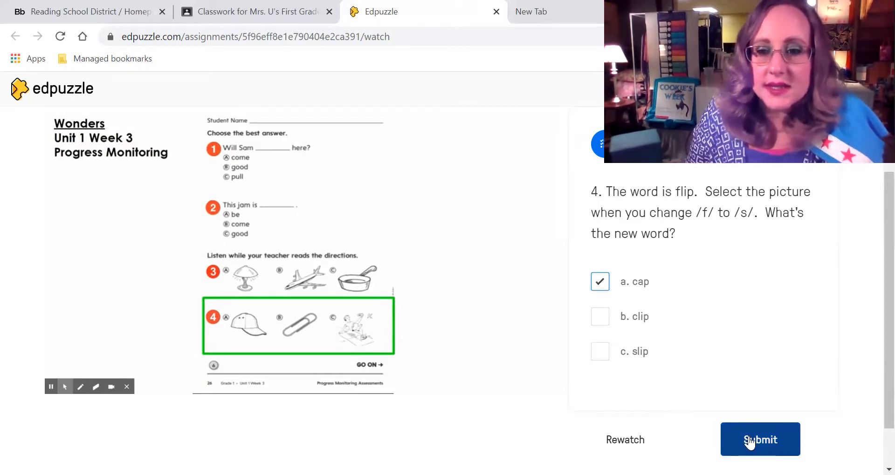
pyautogui.click(760, 440)
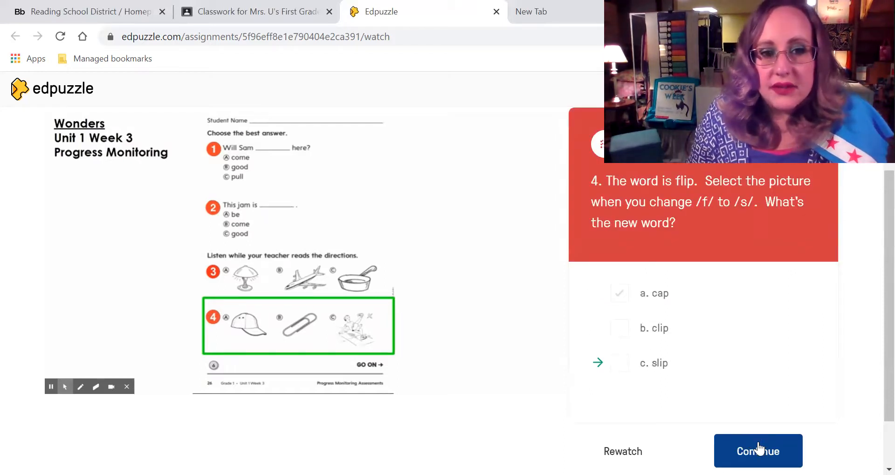
pyautogui.click(757, 451)
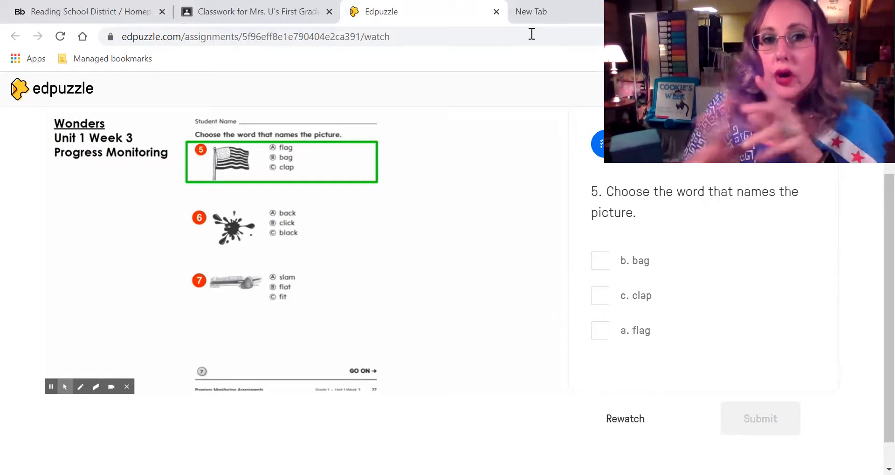
pyautogui.moveTo(232, 64)
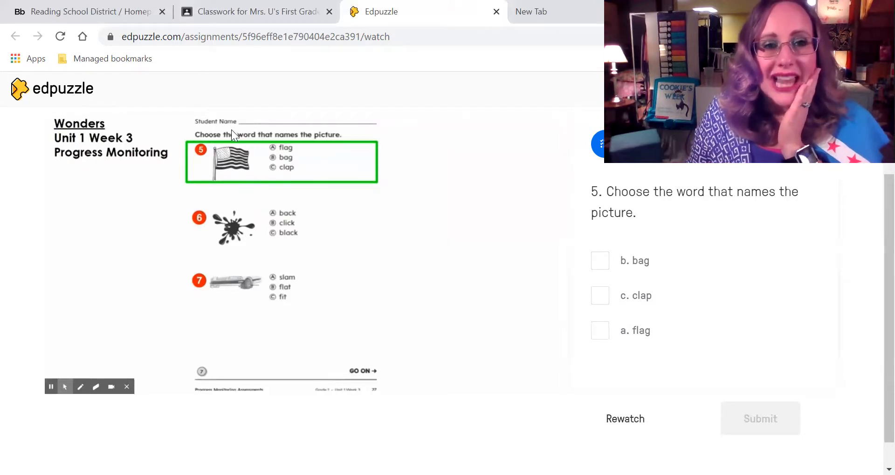
pyautogui.moveTo(302, 170)
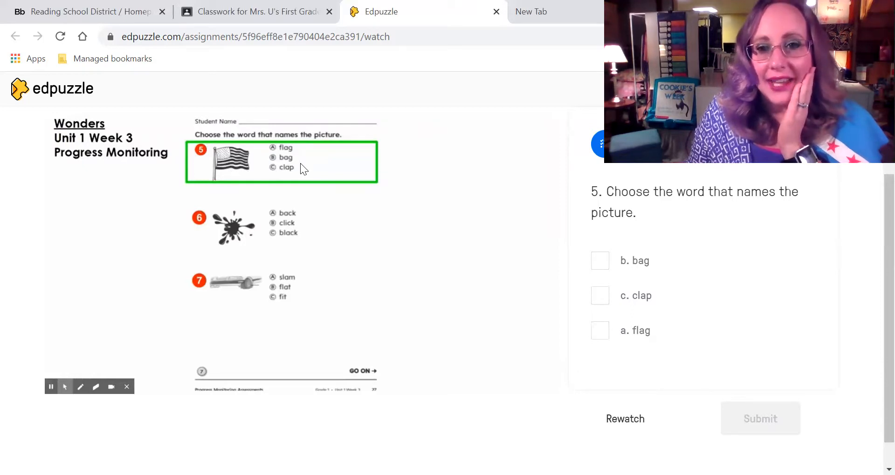
pyautogui.moveTo(678, 302)
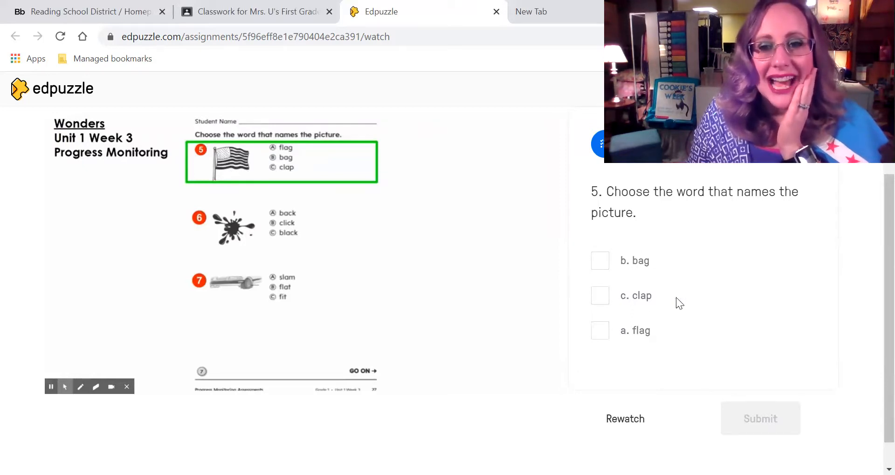
pyautogui.moveTo(668, 356)
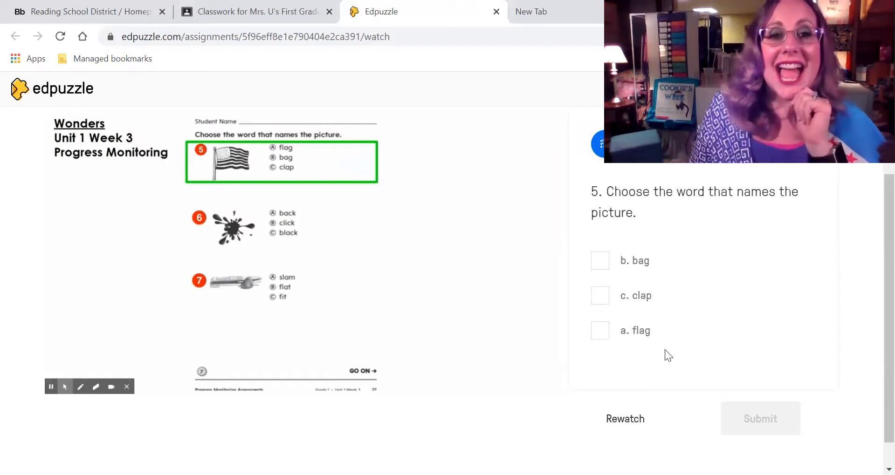
pyautogui.moveTo(595, 268)
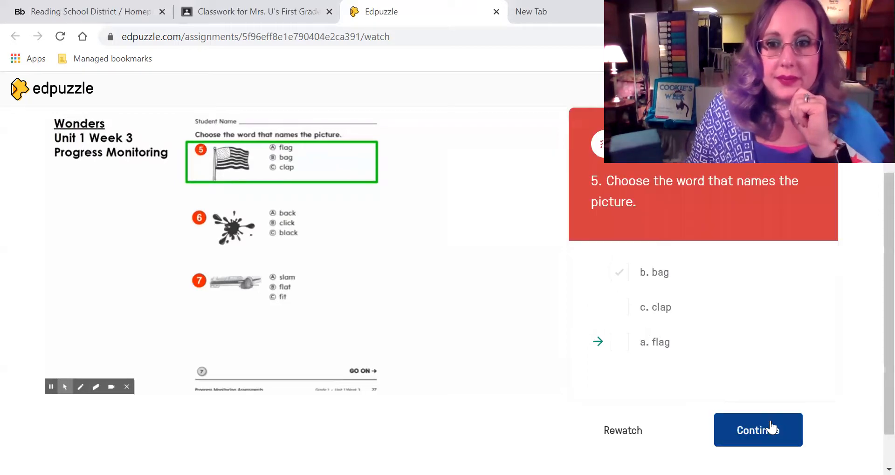
# Continue past question 5's feedback showing 'flag' as correct
pyautogui.click(758, 429)
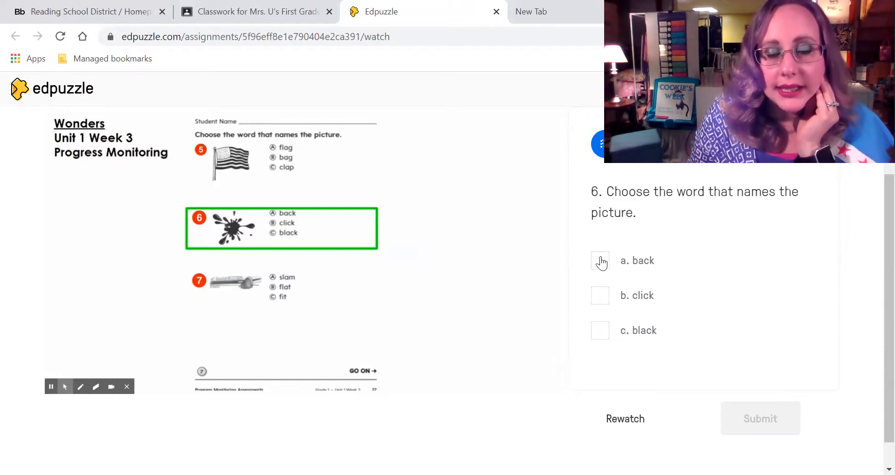
# Tick 'a. back' for question 6 and submit it
pyautogui.click(600, 261)
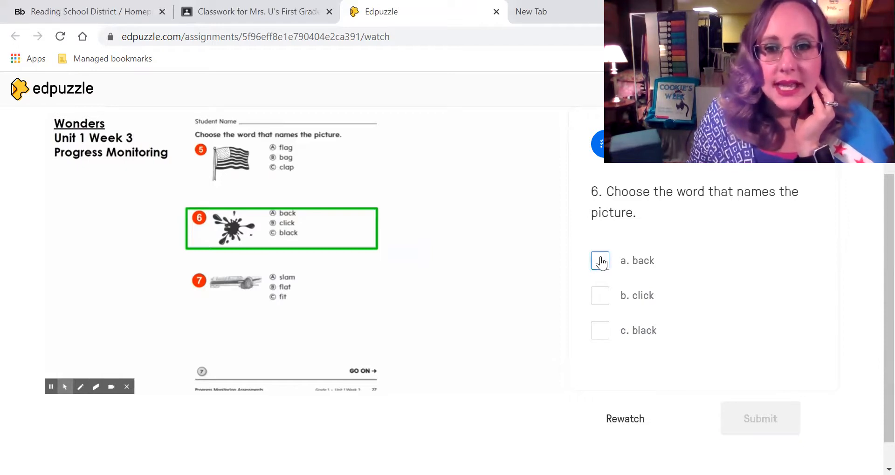
pyautogui.click(600, 261)
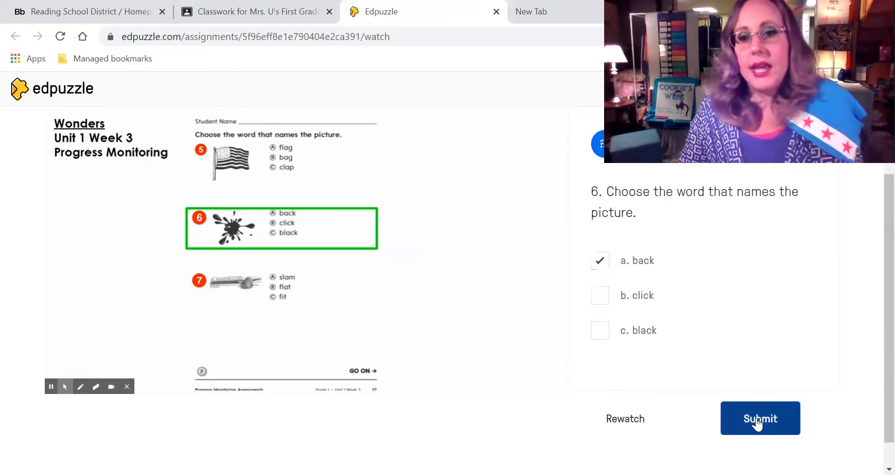
pyautogui.click(760, 419)
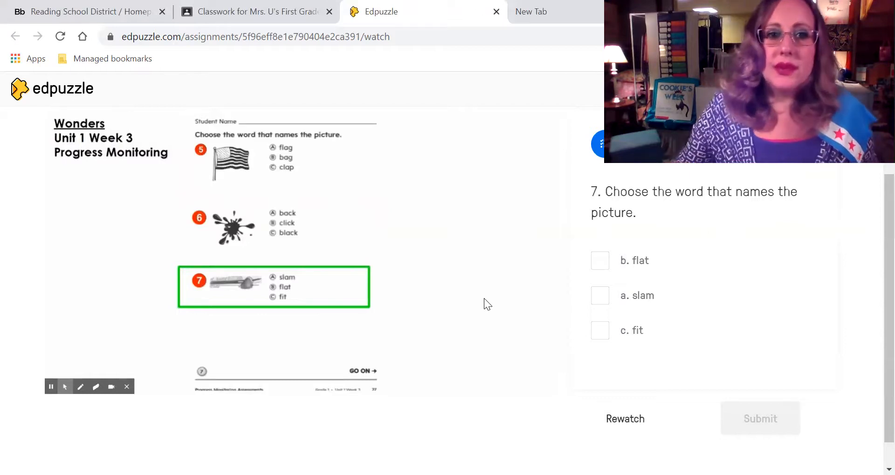
pyautogui.moveTo(569, 93)
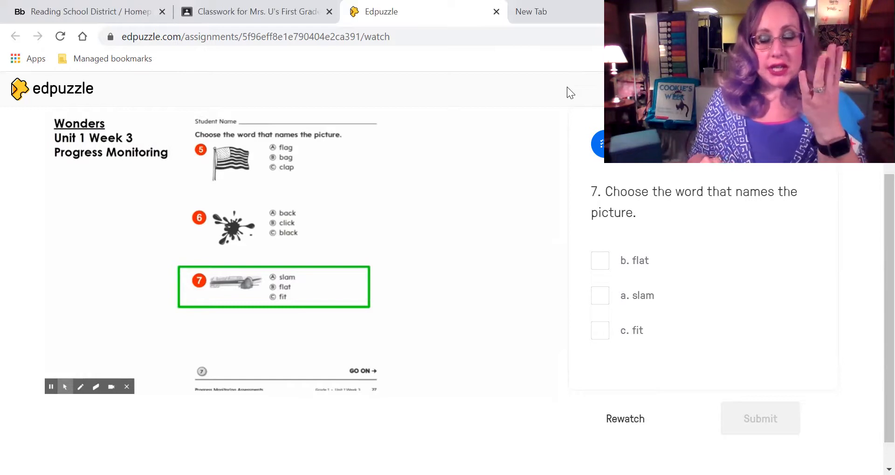
pyautogui.moveTo(551, 349)
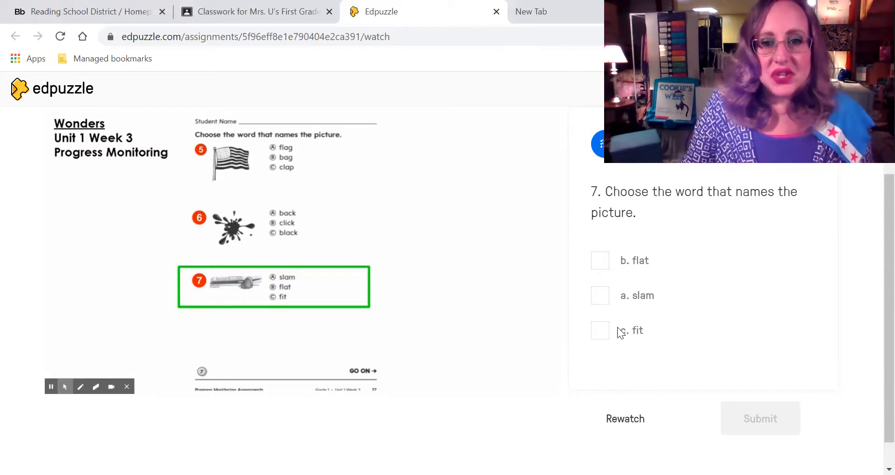
# Submit 'c. fit' for question 7, then 'b. catt' for question 8
pyautogui.click(599, 330)
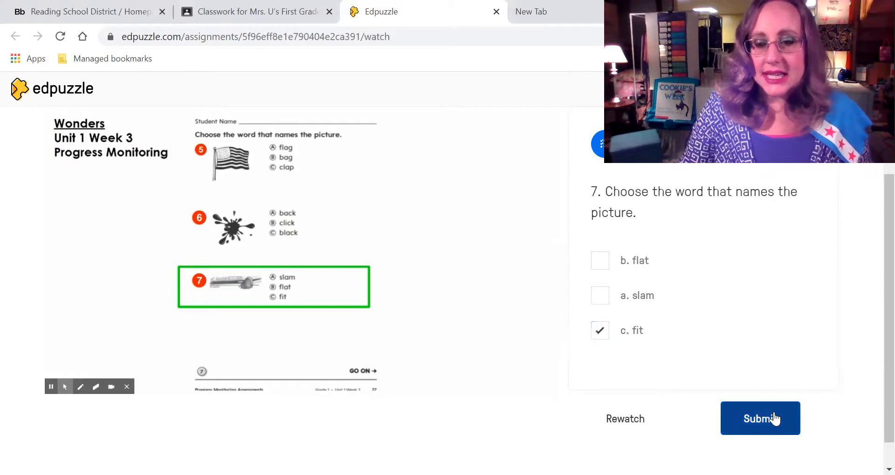
pyautogui.click(759, 419)
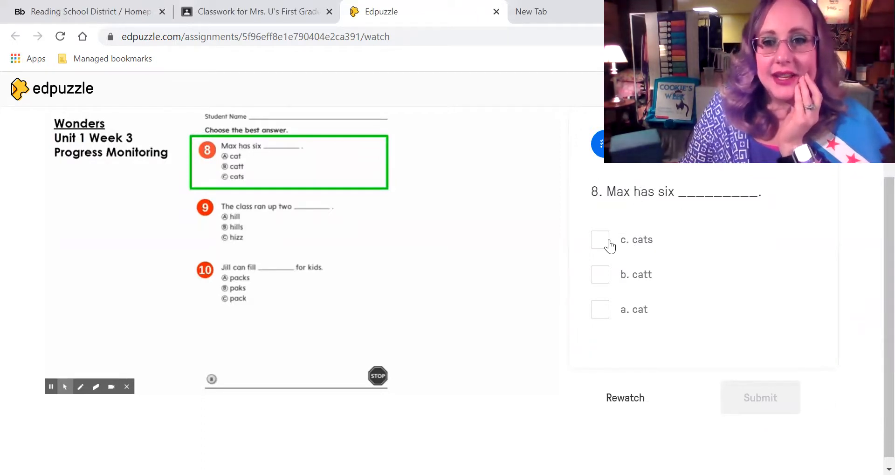
pyautogui.moveTo(668, 241)
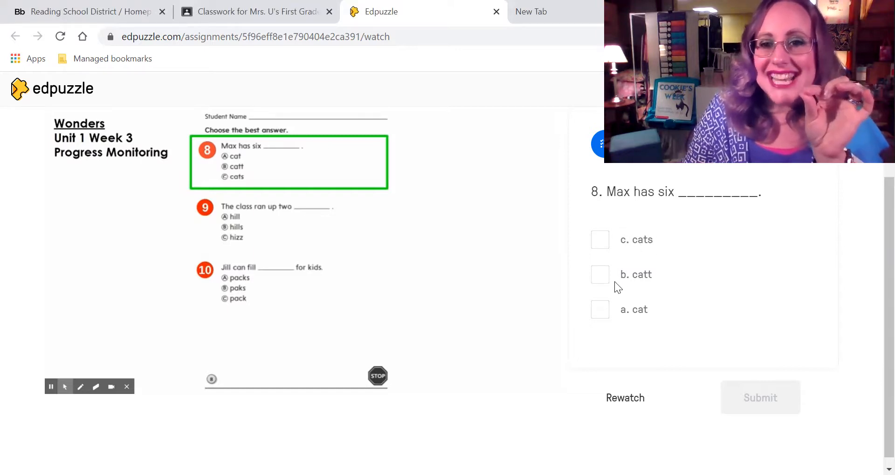
pyautogui.moveTo(653, 287)
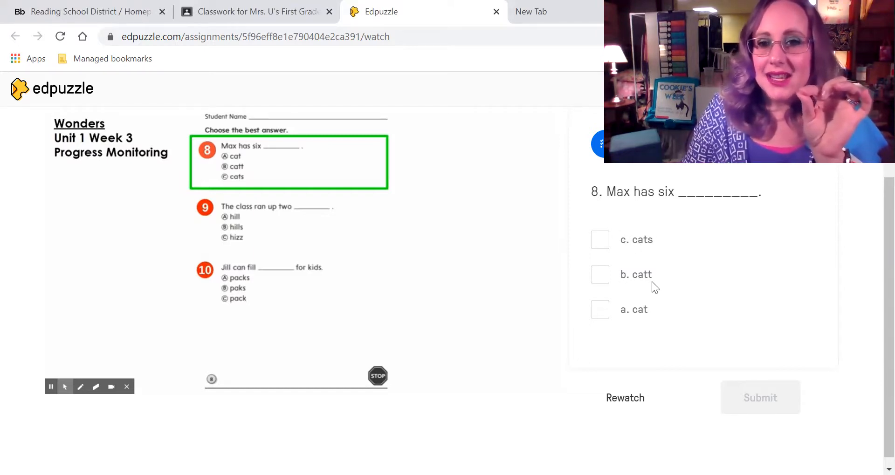
pyautogui.moveTo(646, 325)
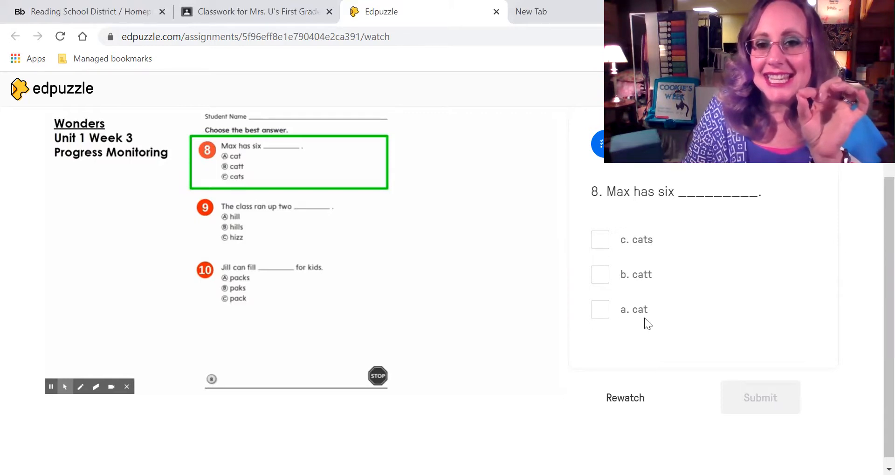
pyautogui.moveTo(656, 307)
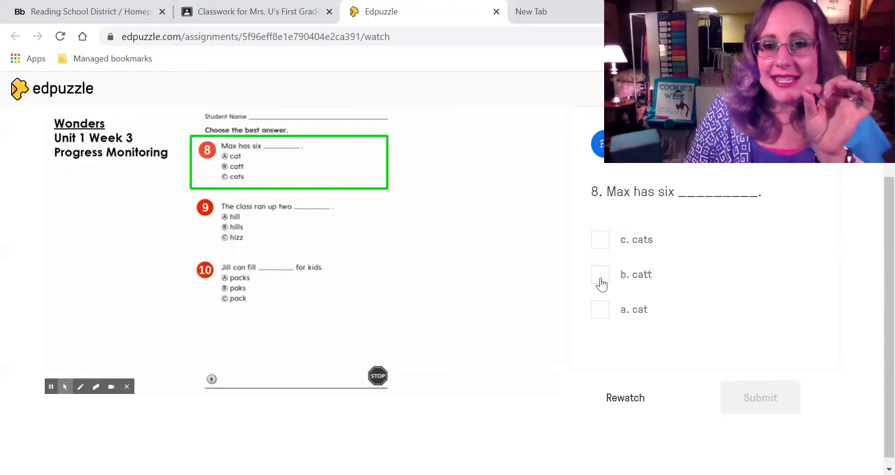
pyautogui.click(600, 275)
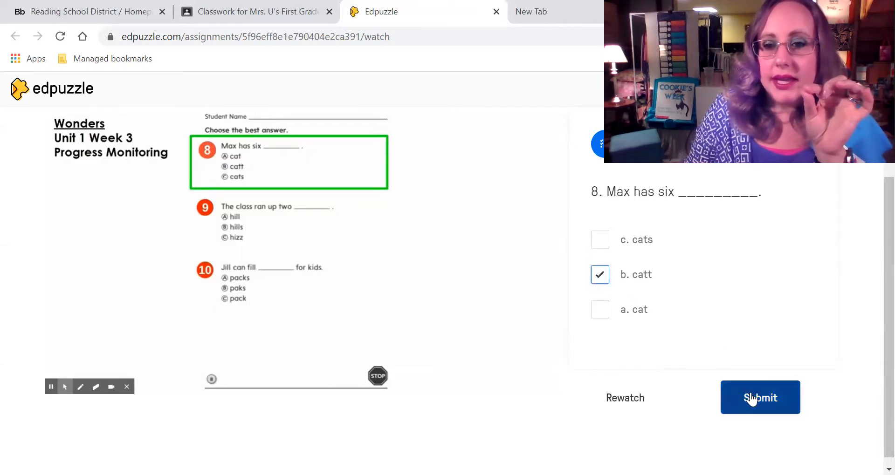
pyautogui.click(760, 398)
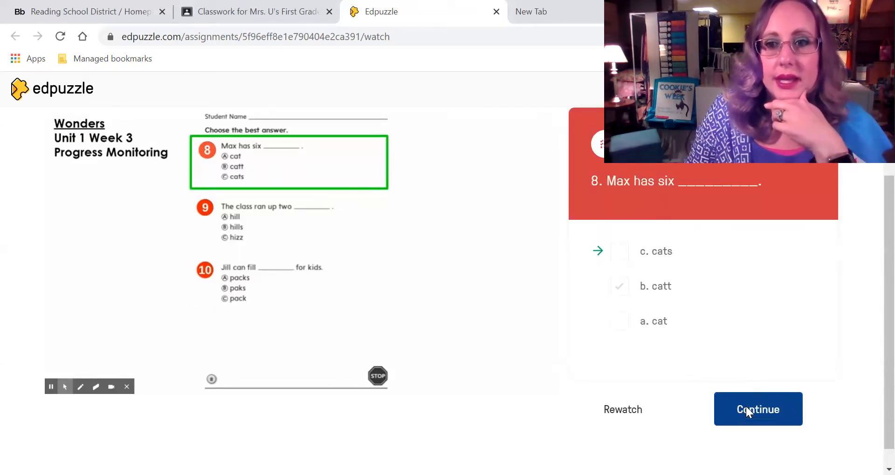
# Continue past question 8's feedback, then submit 'c. hizz' for question 9
pyautogui.click(758, 409)
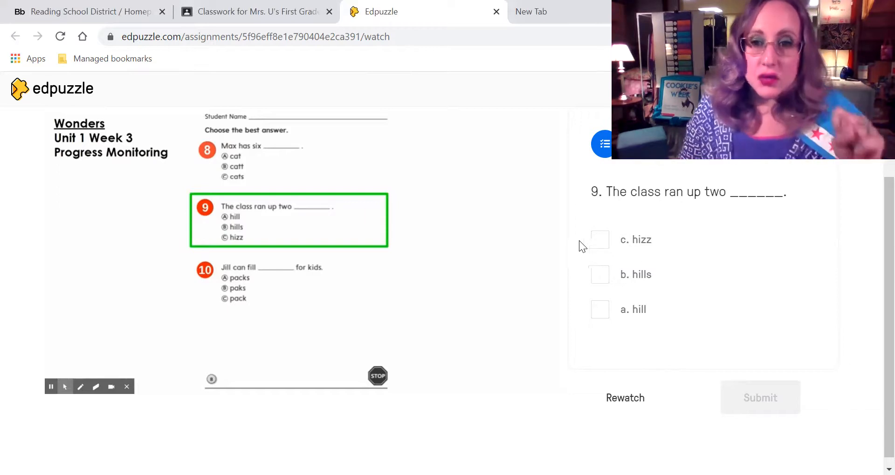
pyautogui.moveTo(671, 226)
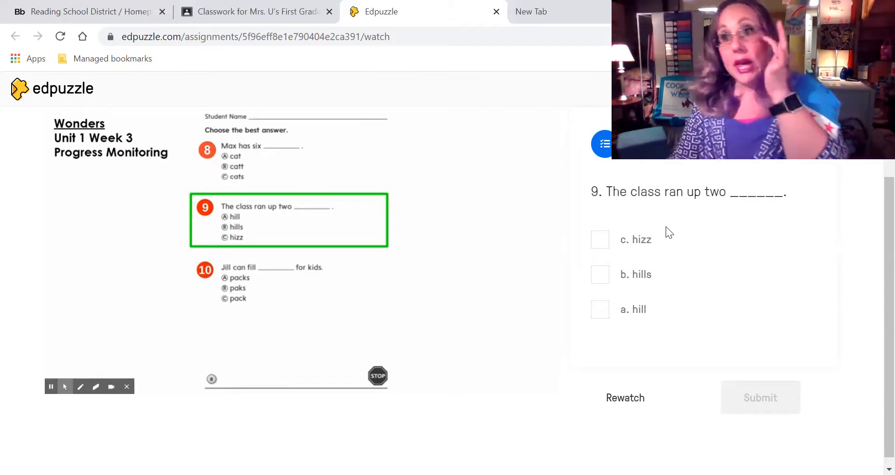
pyautogui.moveTo(599, 272)
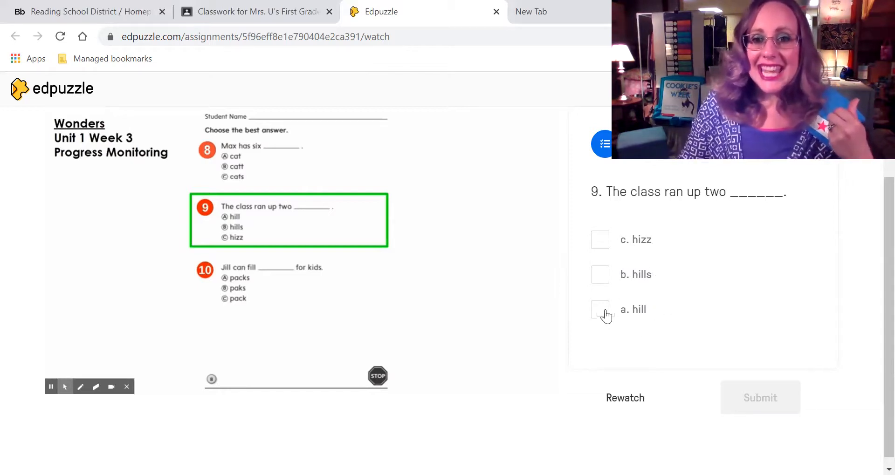
pyautogui.moveTo(685, 343)
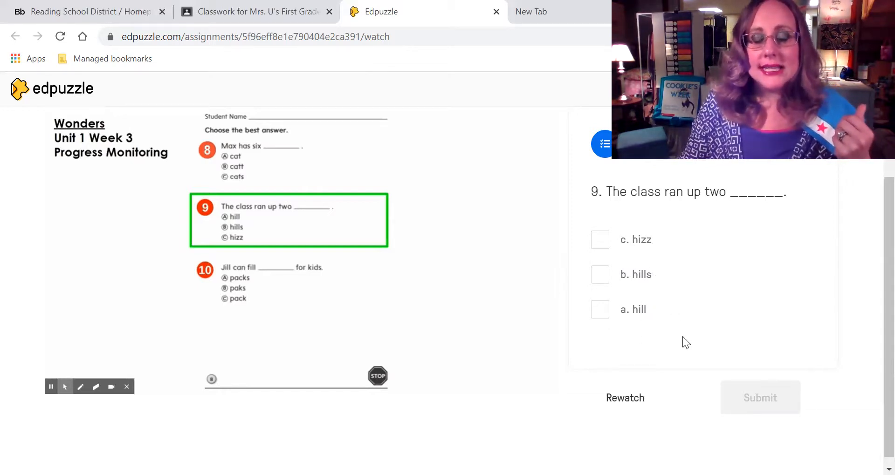
pyautogui.moveTo(621, 224)
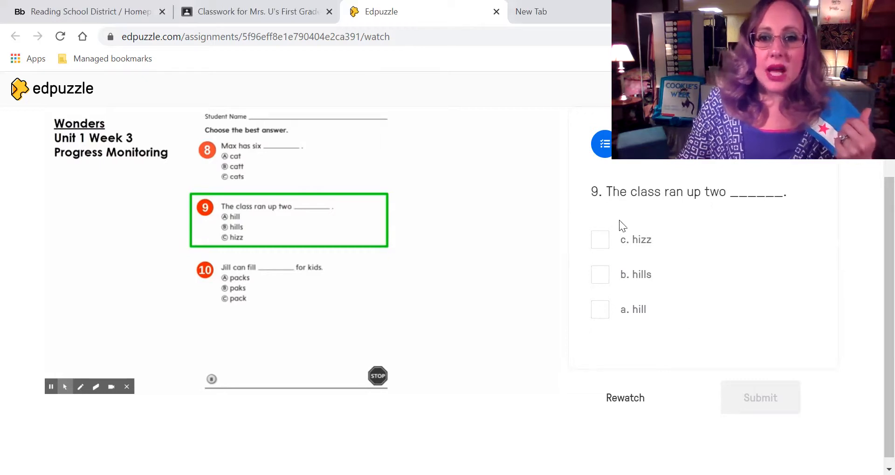
pyautogui.moveTo(650, 275)
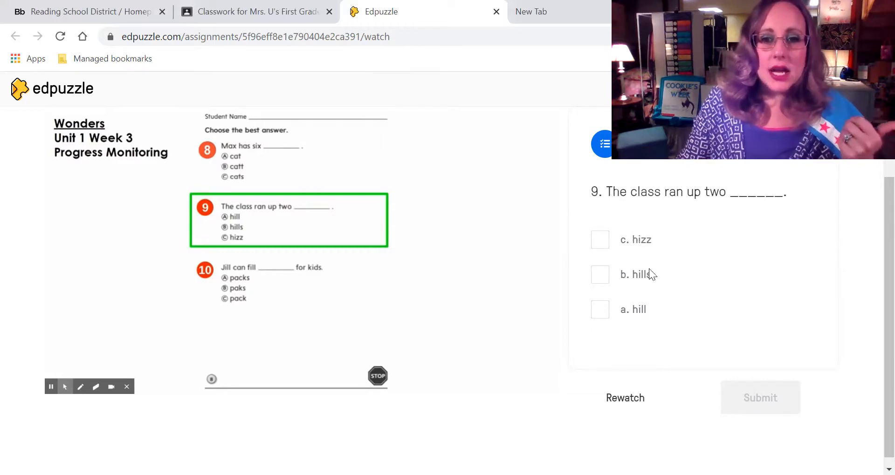
pyautogui.moveTo(666, 272)
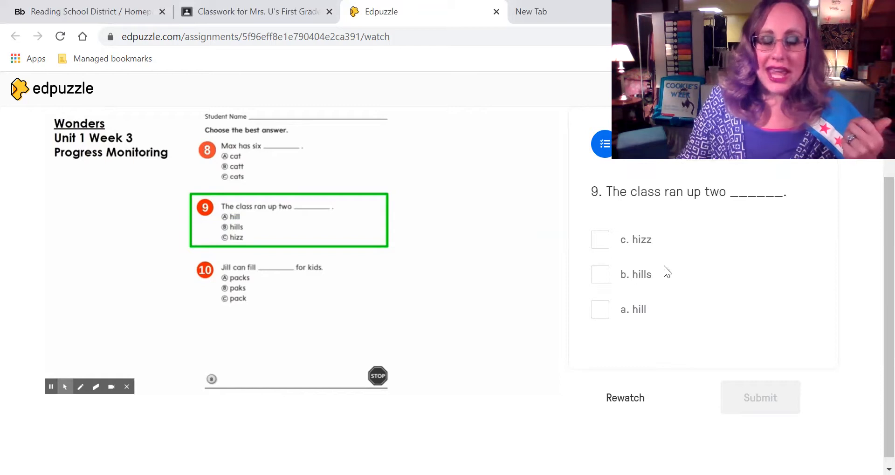
pyautogui.moveTo(661, 321)
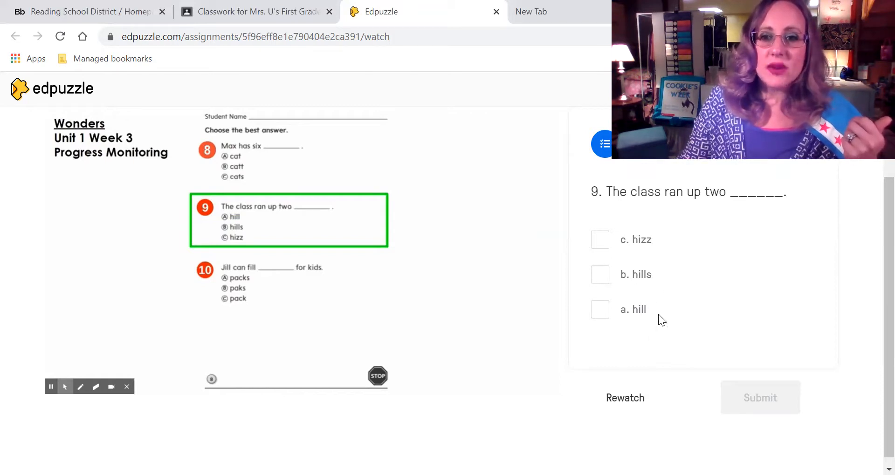
pyautogui.moveTo(618, 293)
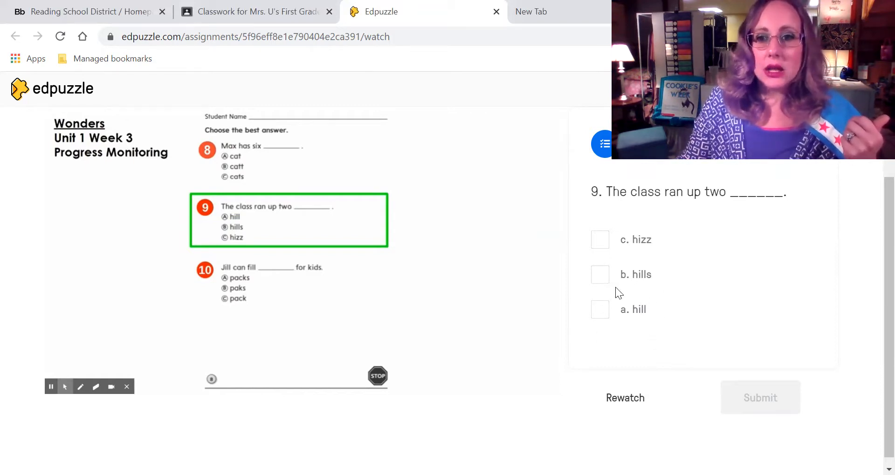
pyautogui.click(600, 239)
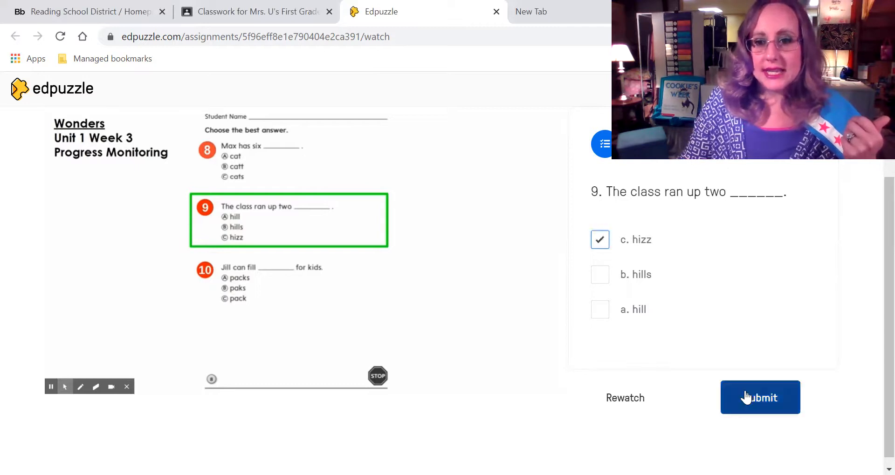
pyautogui.click(760, 398)
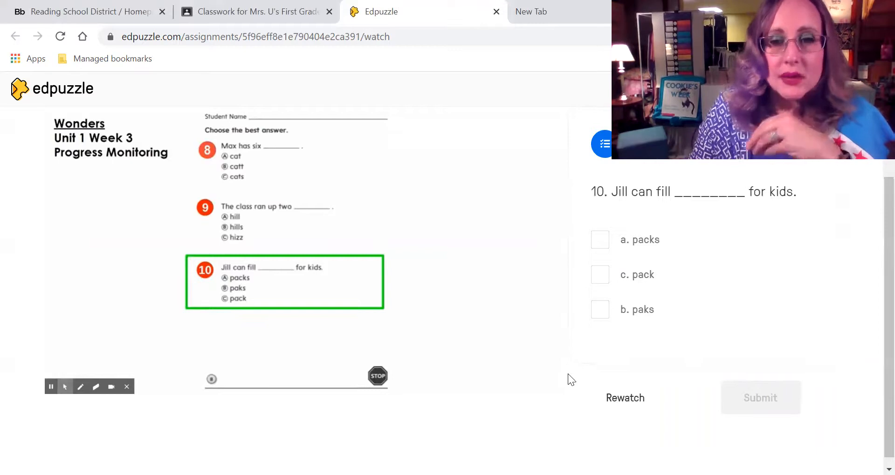
pyautogui.moveTo(570, 315)
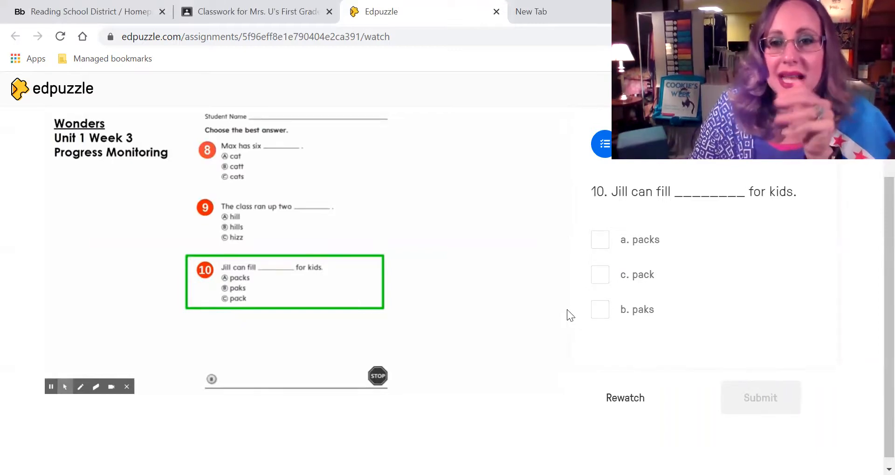
pyautogui.moveTo(565, 311)
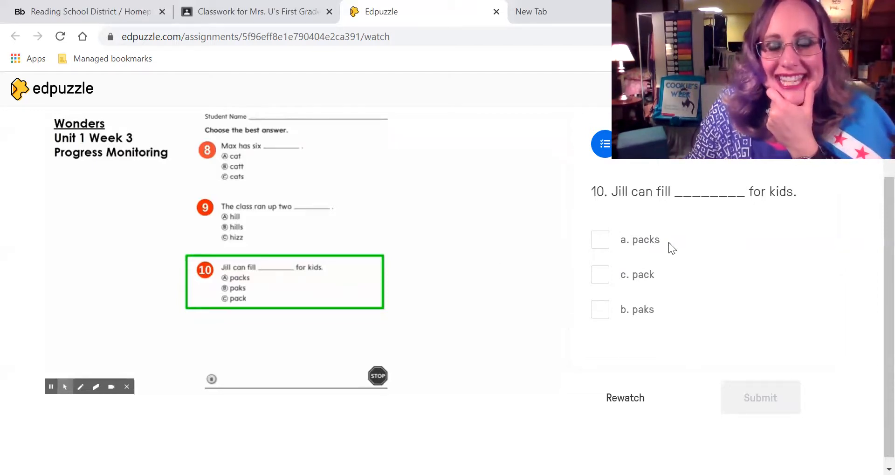
pyautogui.moveTo(630, 294)
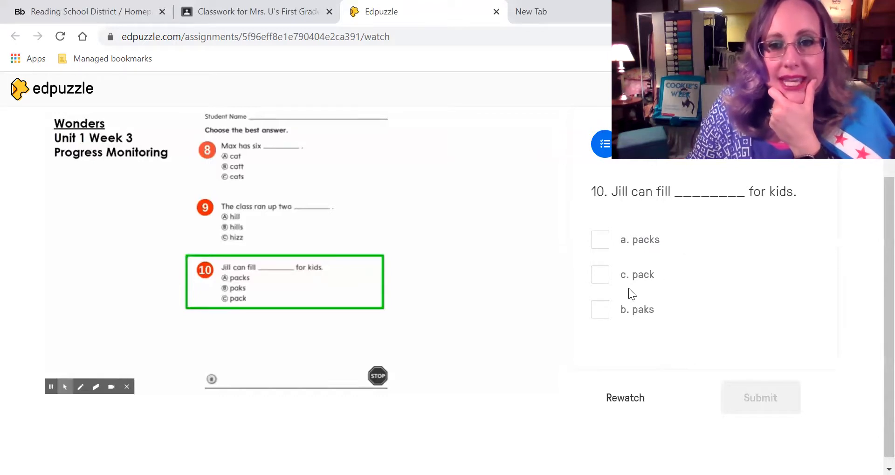
pyautogui.moveTo(645, 331)
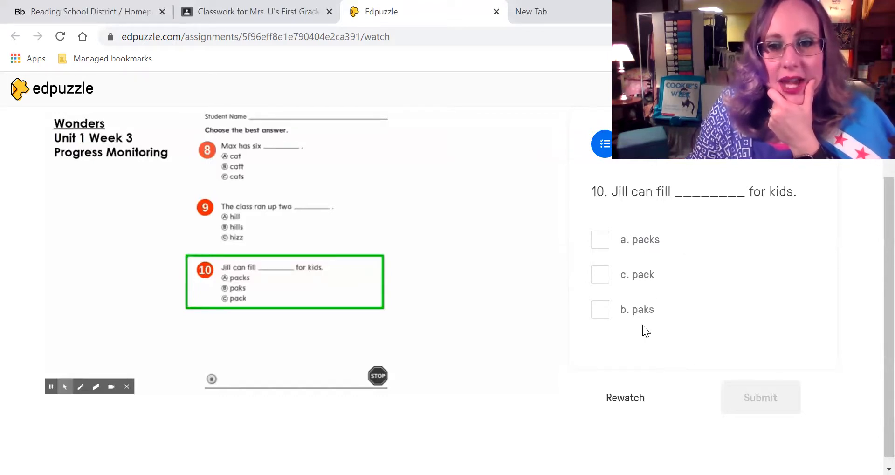
pyautogui.moveTo(694, 228)
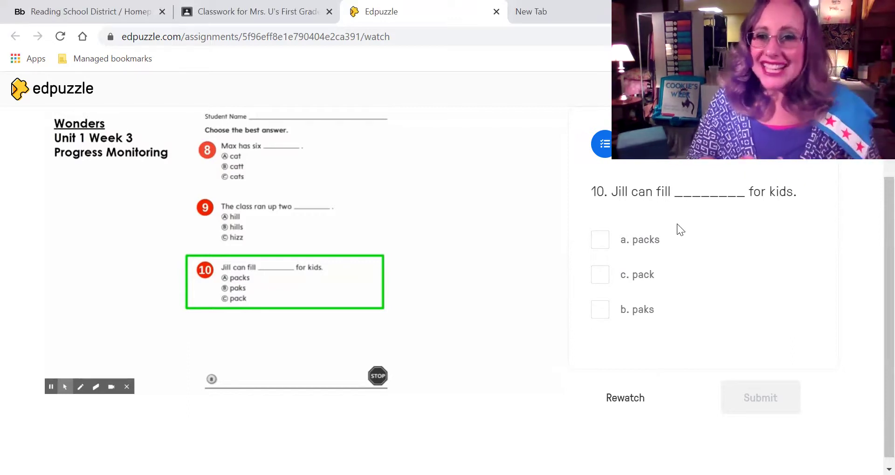
pyautogui.moveTo(650, 293)
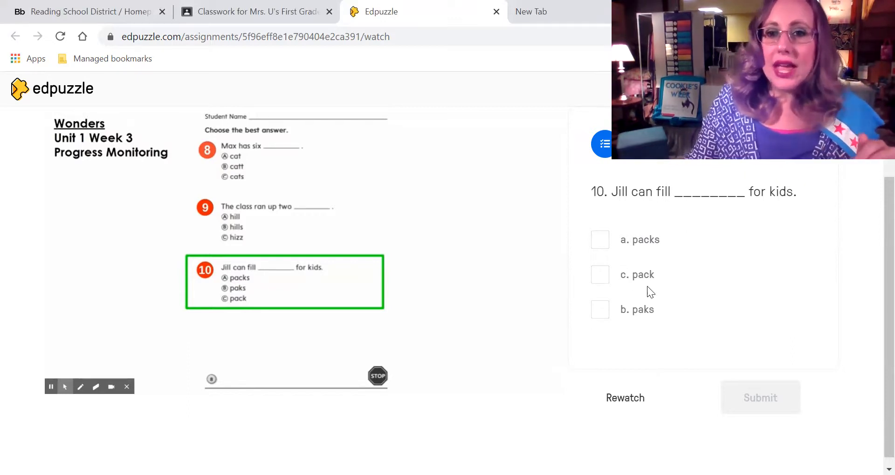
pyautogui.moveTo(628, 324)
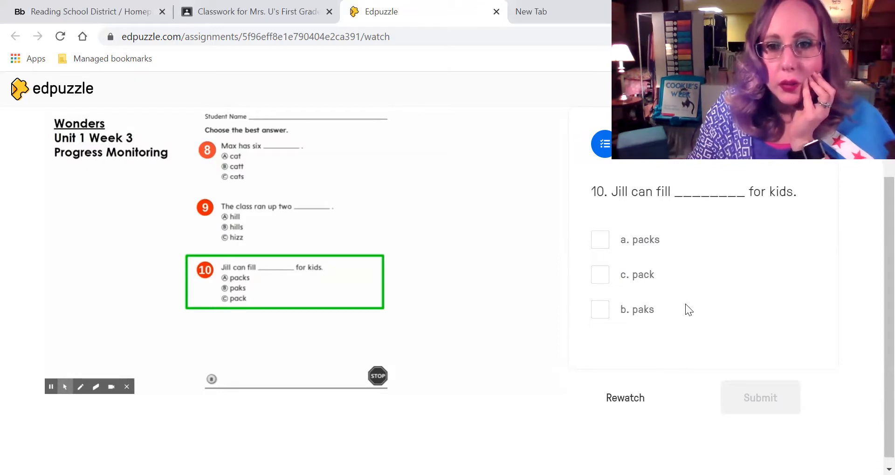
# Submit 'c. pack' for question 10 and continue past its feedback
pyautogui.click(600, 275)
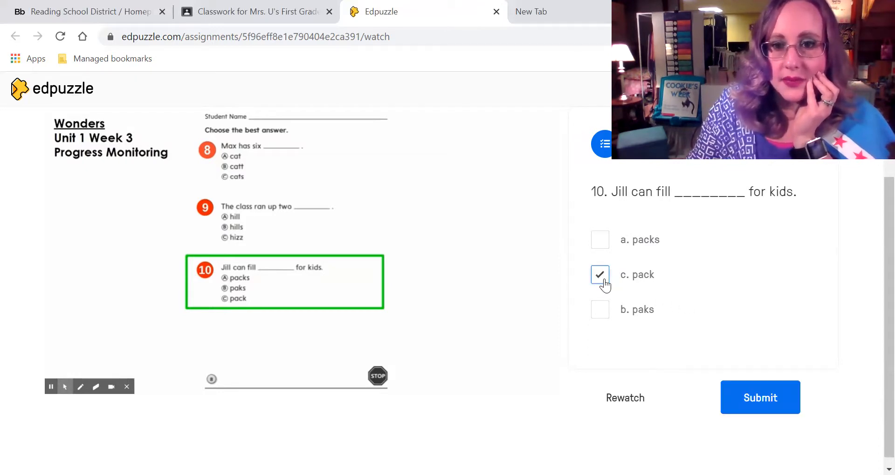
pyautogui.click(760, 397)
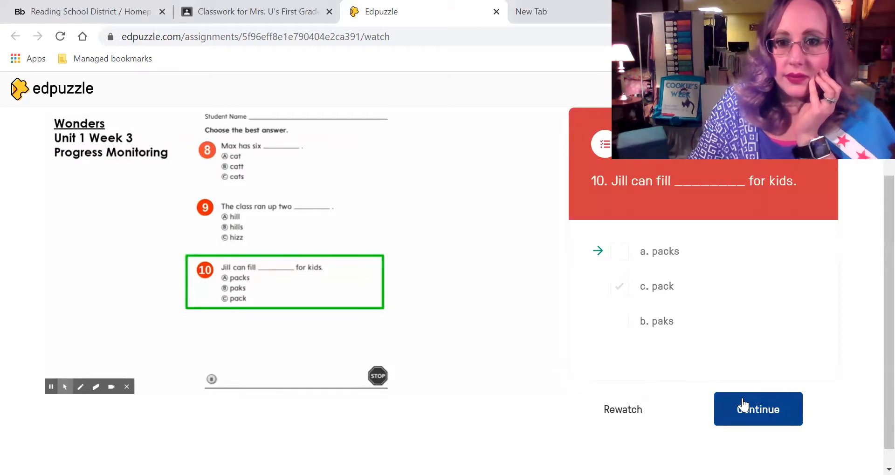
pyautogui.click(758, 409)
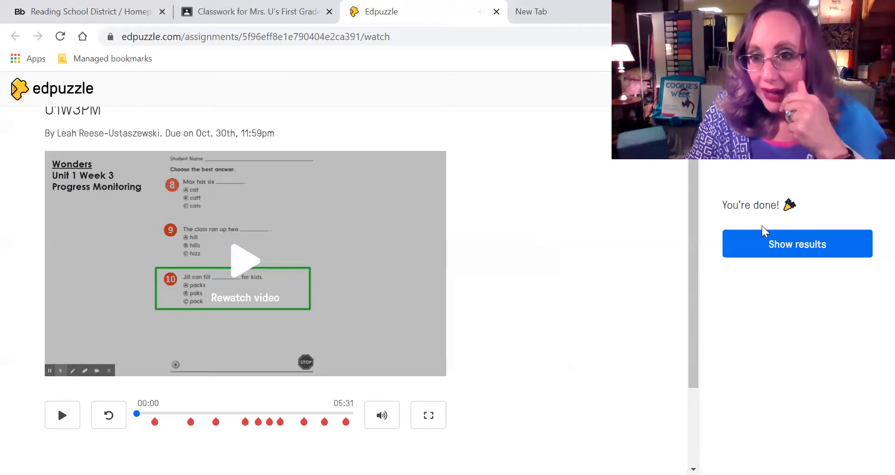
pyautogui.moveTo(269, 63)
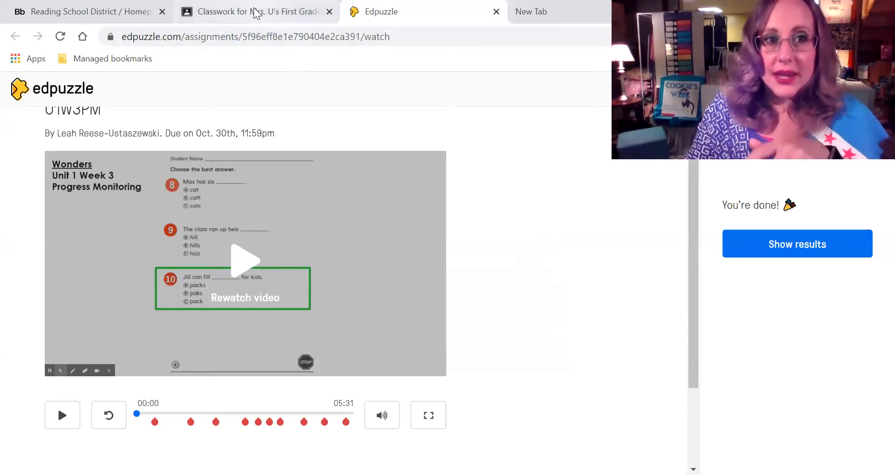
# Return to the Google Classroom tab showing the class's Classwork page
pyautogui.click(251, 11)
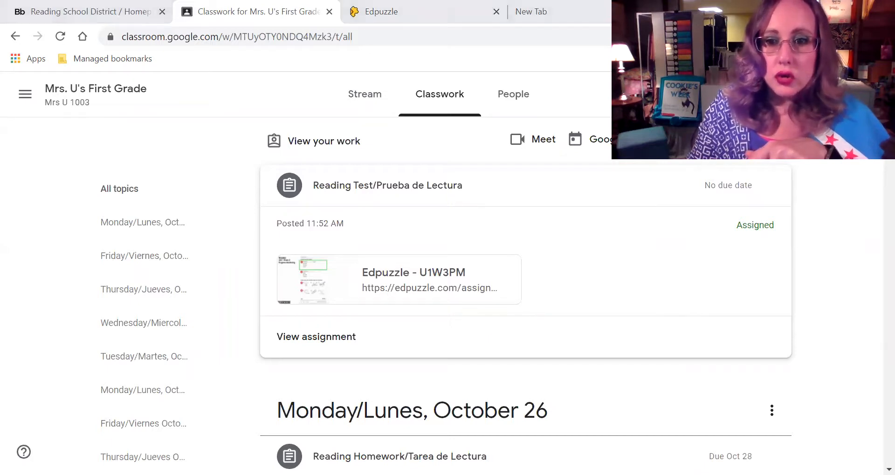
pyautogui.moveTo(315, 336)
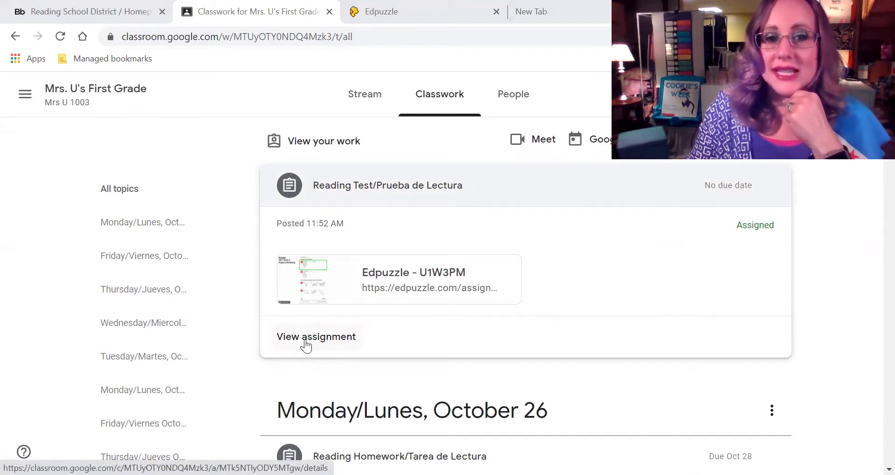
# Open the Reading Test assignment and mark it as done without attached work
pyautogui.click(316, 337)
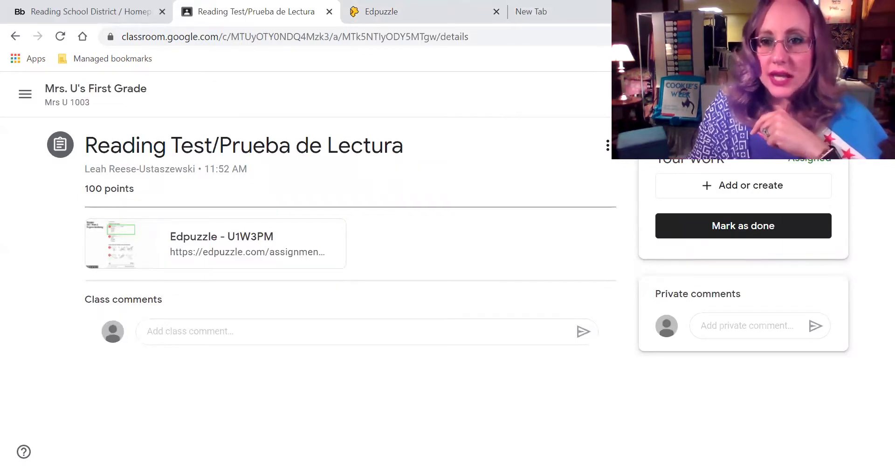
pyautogui.moveTo(743, 226)
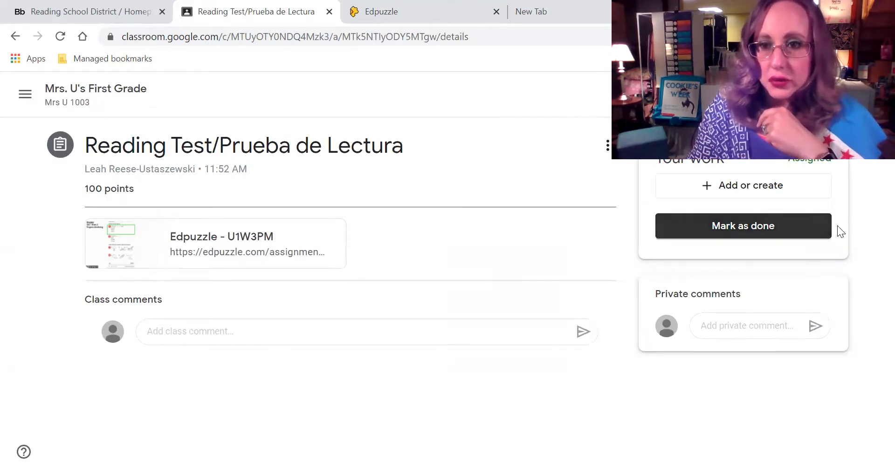
pyautogui.moveTo(773, 237)
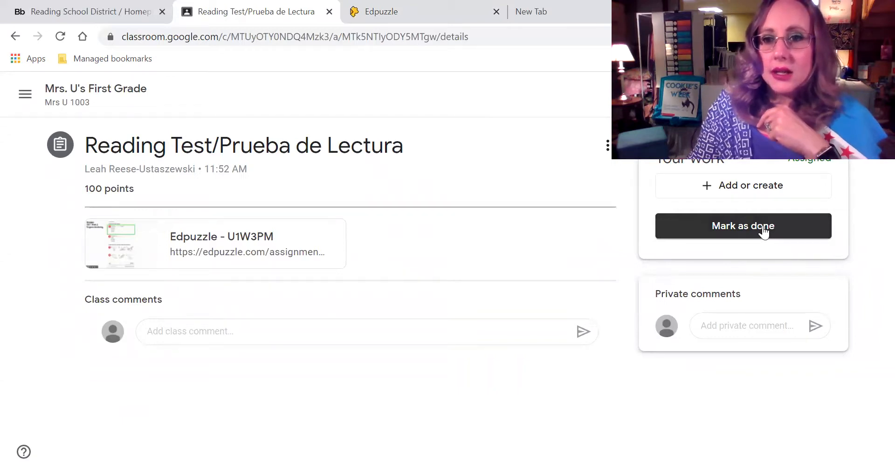
pyautogui.click(743, 226)
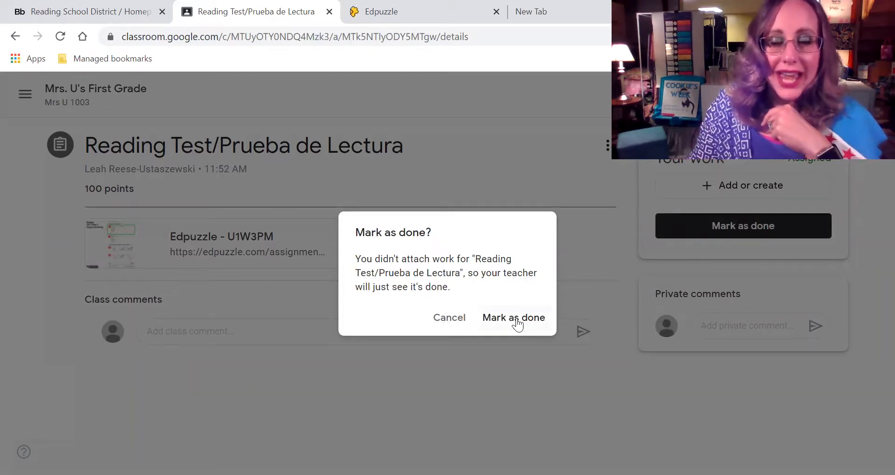
pyautogui.click(513, 317)
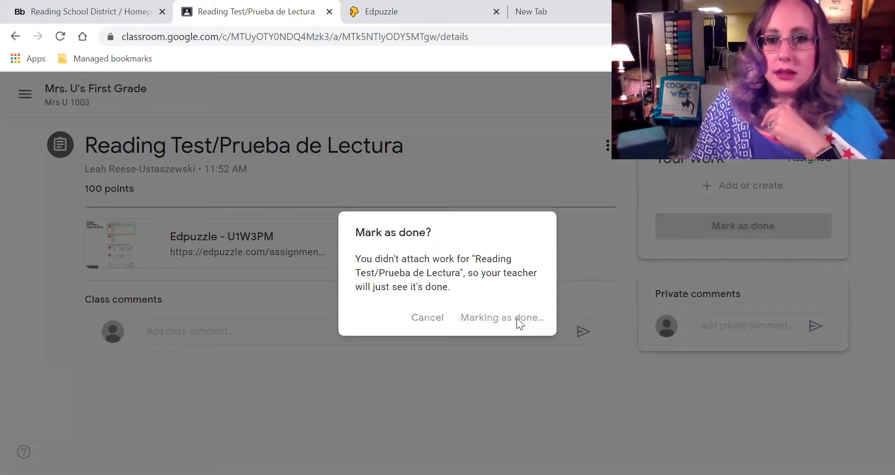
pyautogui.click(501, 317)
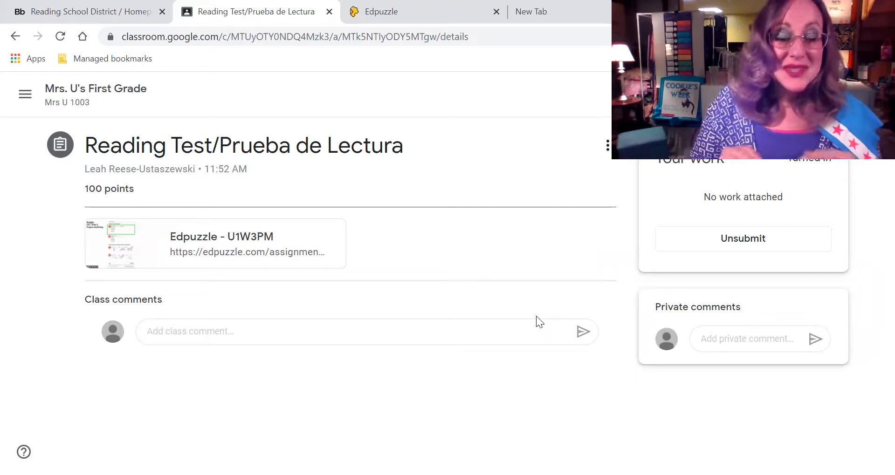
pyautogui.moveTo(349, 258)
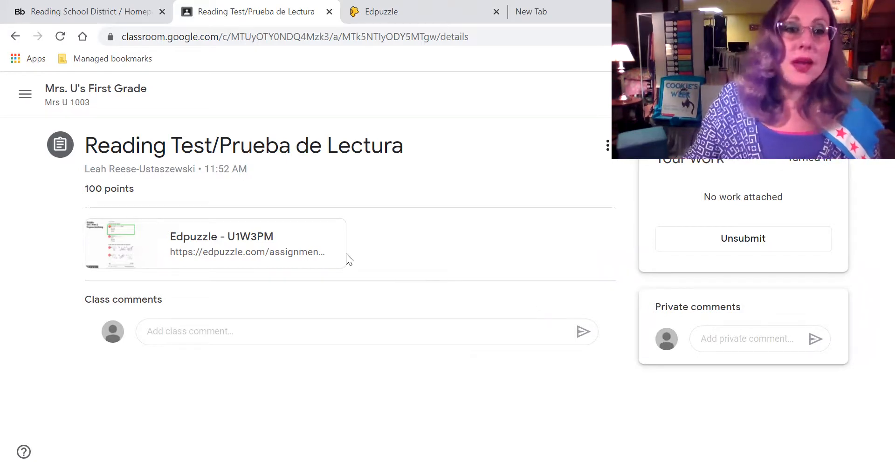